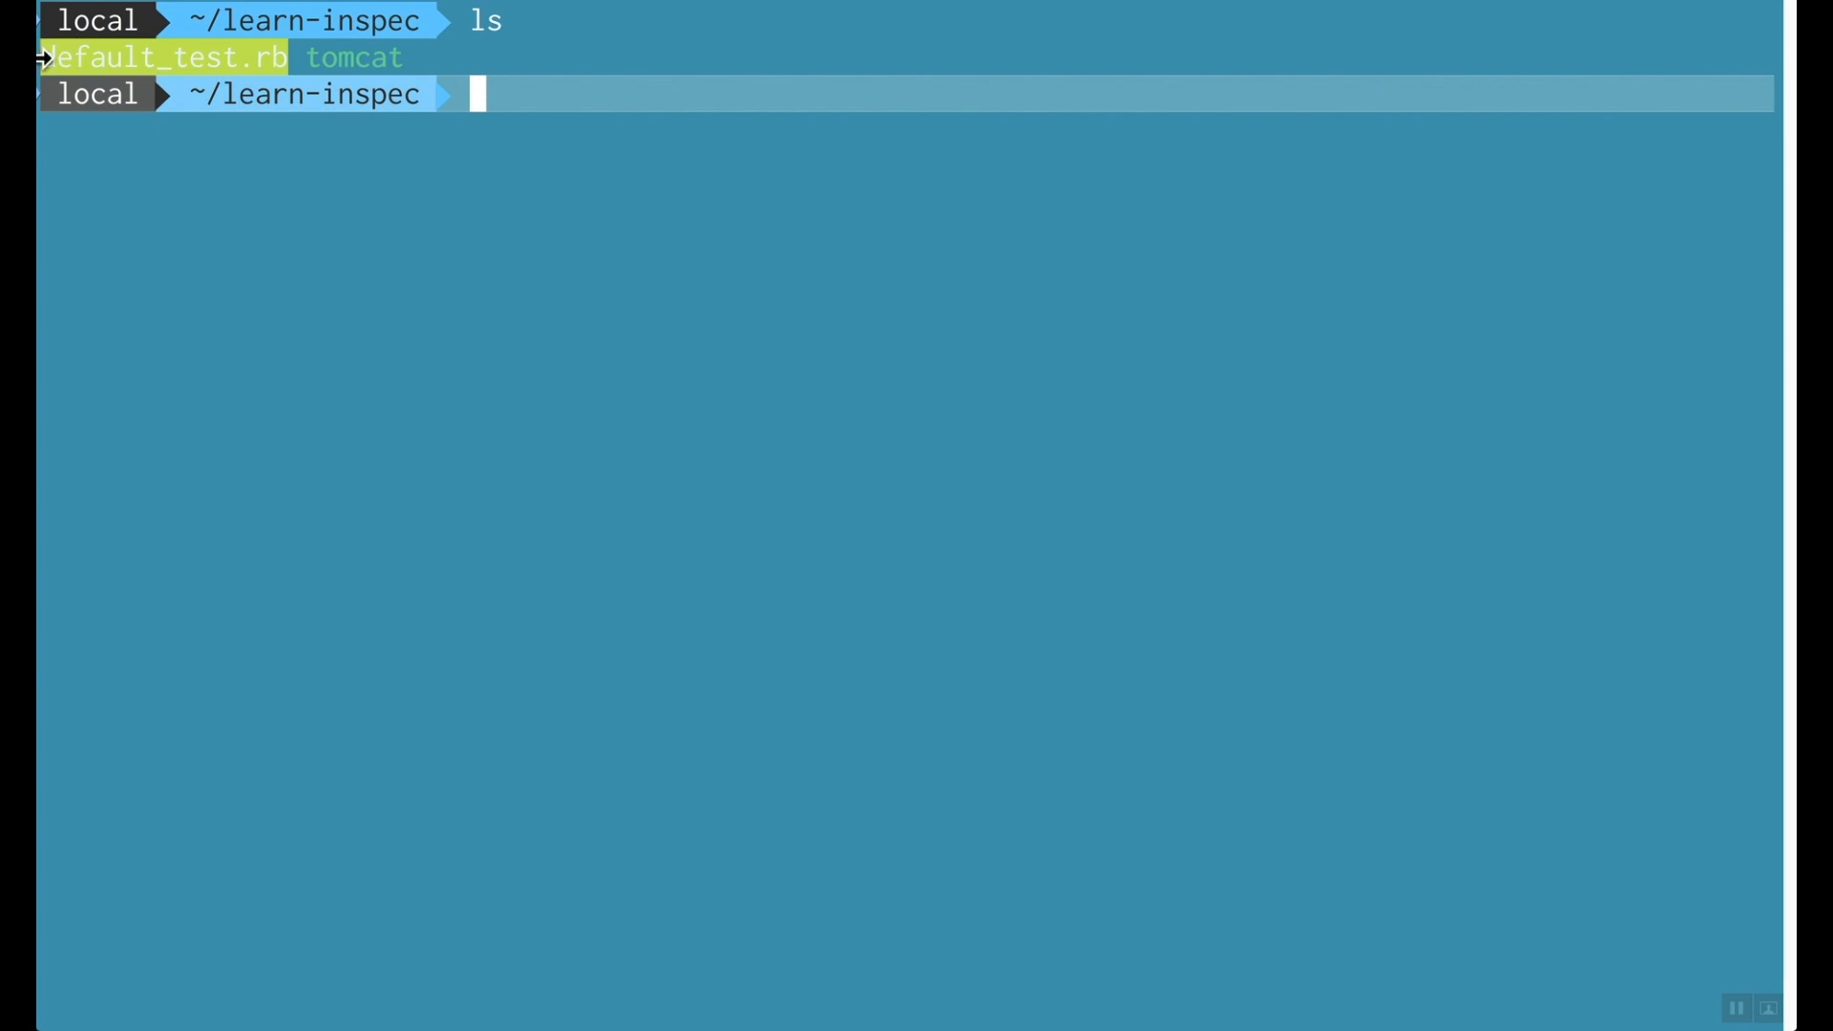
# - Run 'inspec exec default_test.rb' to execute the local test checks
pyautogui.write('inspe')
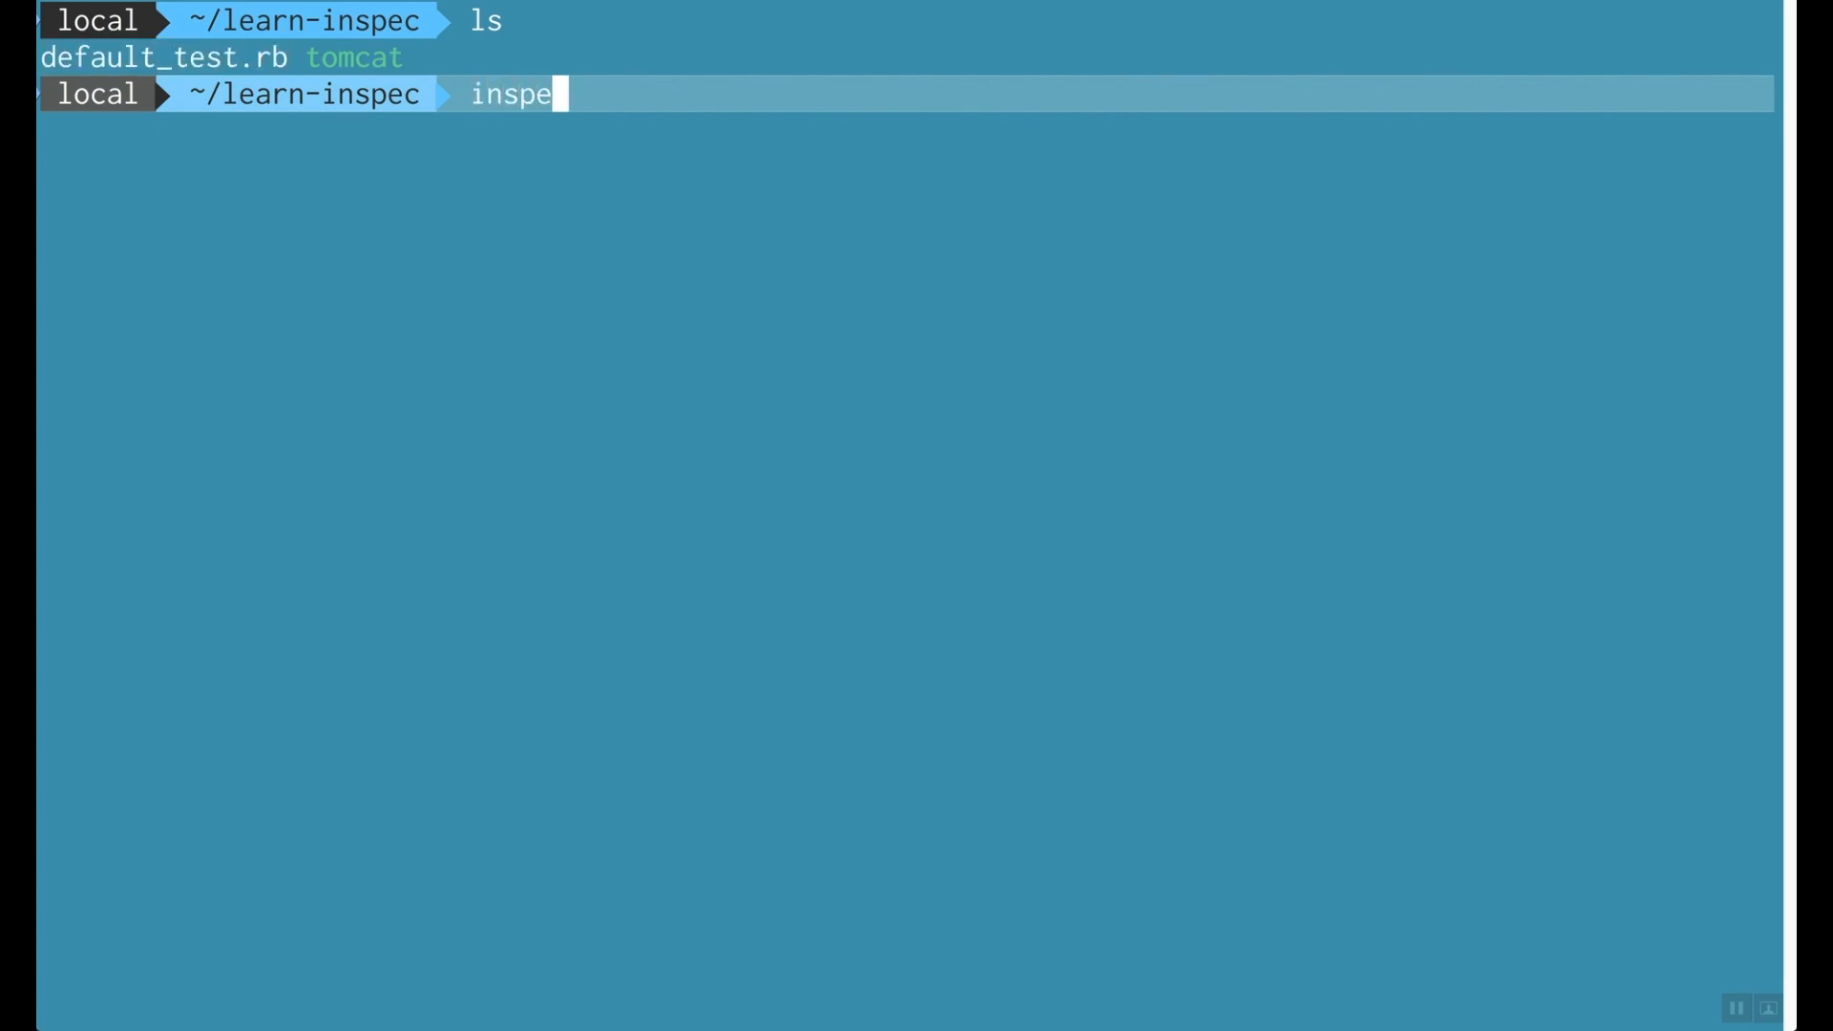
pyautogui.write('c exec default_test.rb')
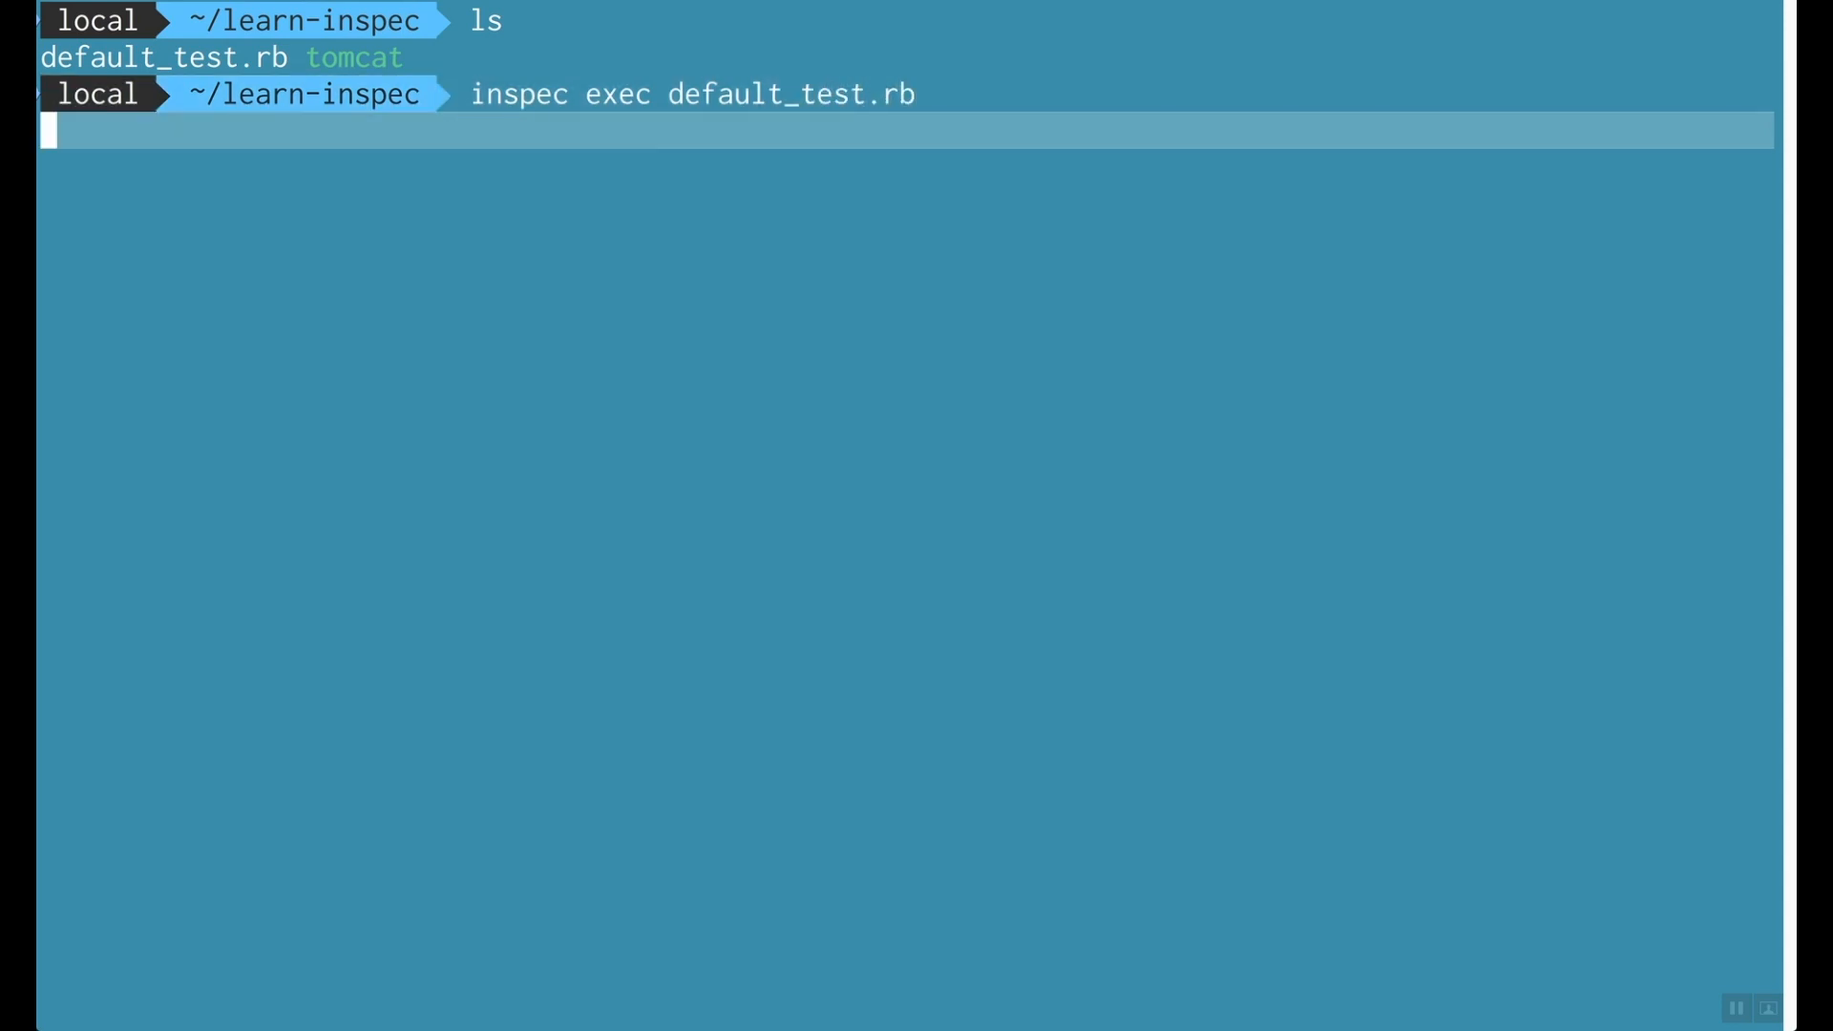
pyautogui.press('Return')
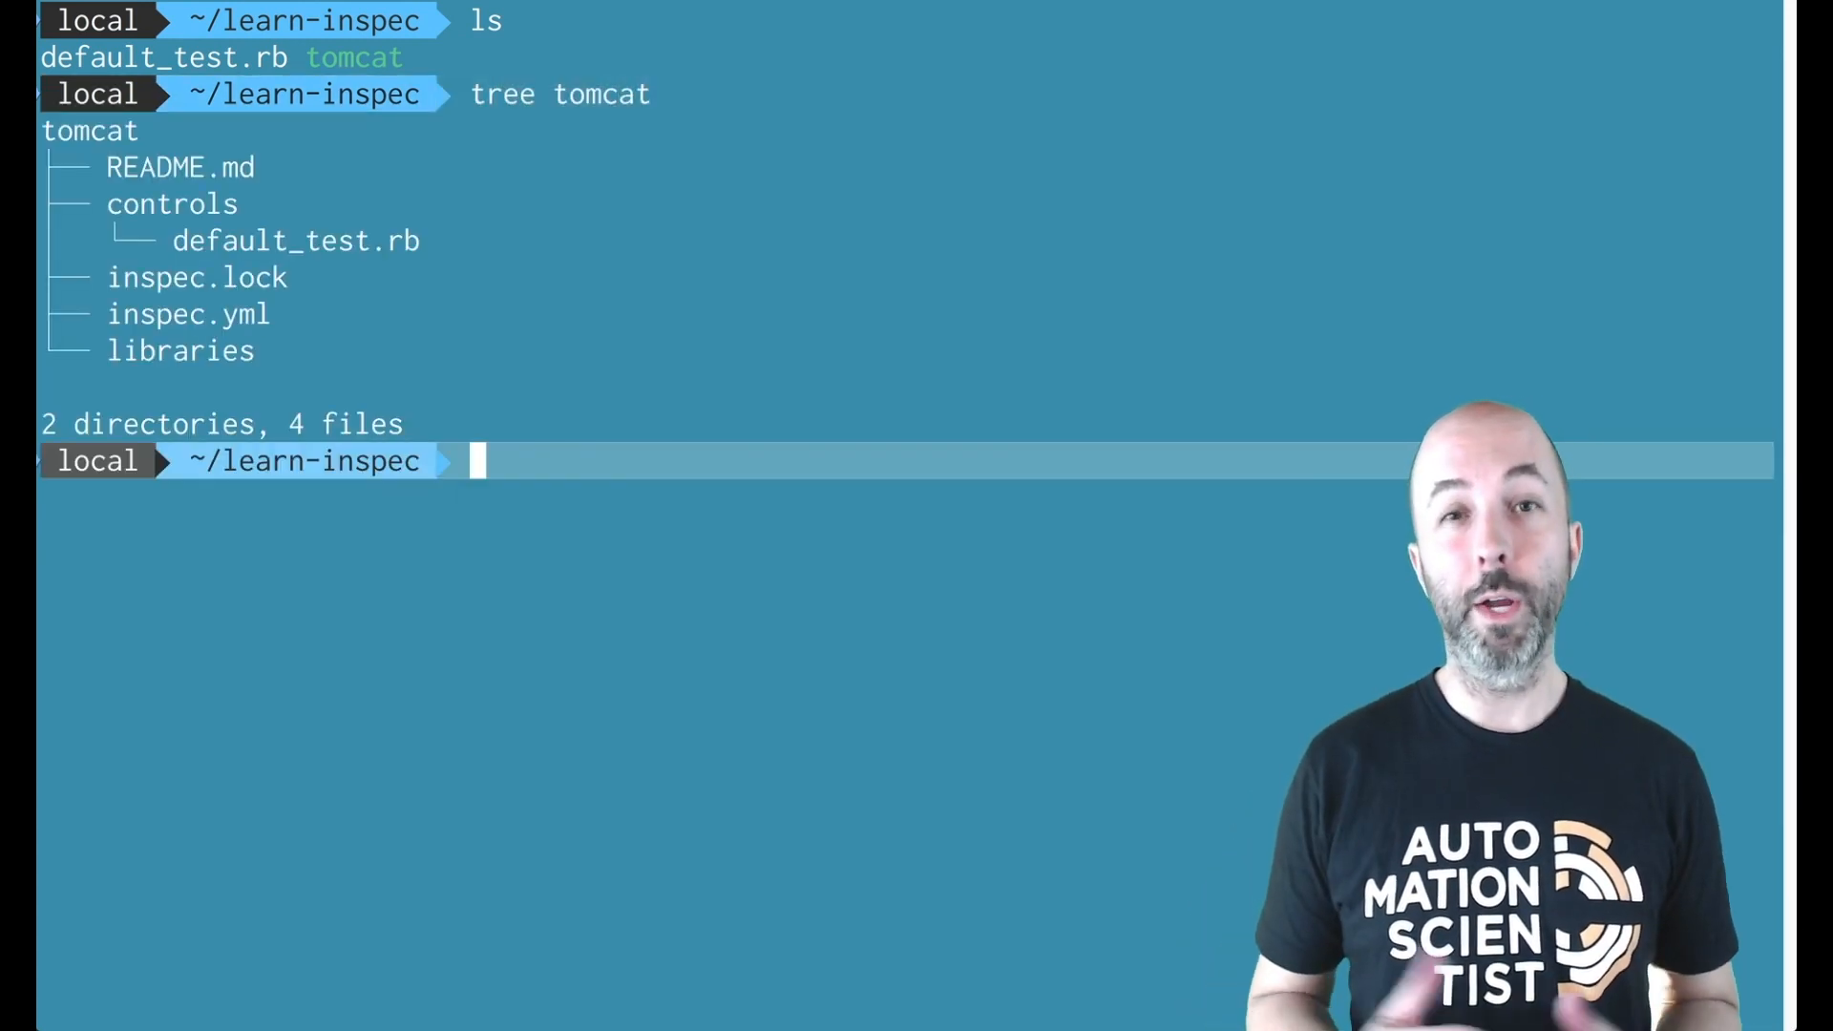
# - Run 'inspec exec tomcat' to scan the machine with the local tomcat profile
pyautogui.write('inspex')
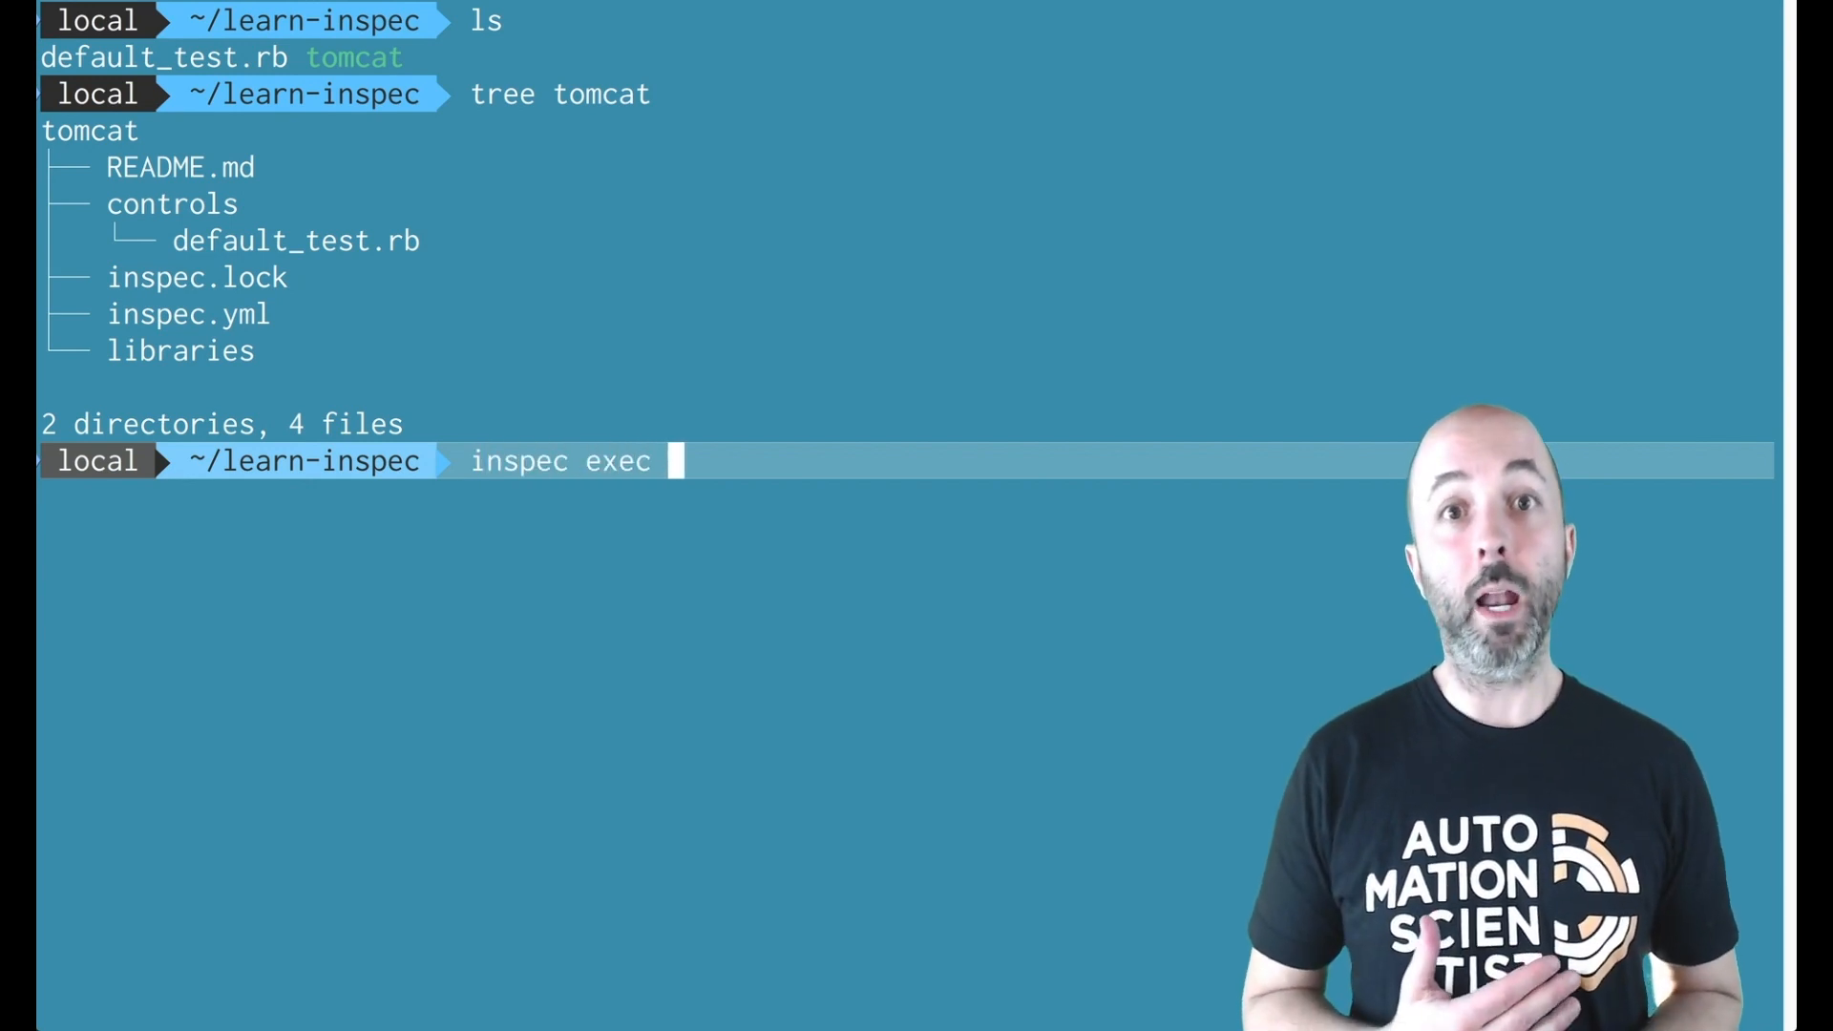
pyautogui.write('tomcat')
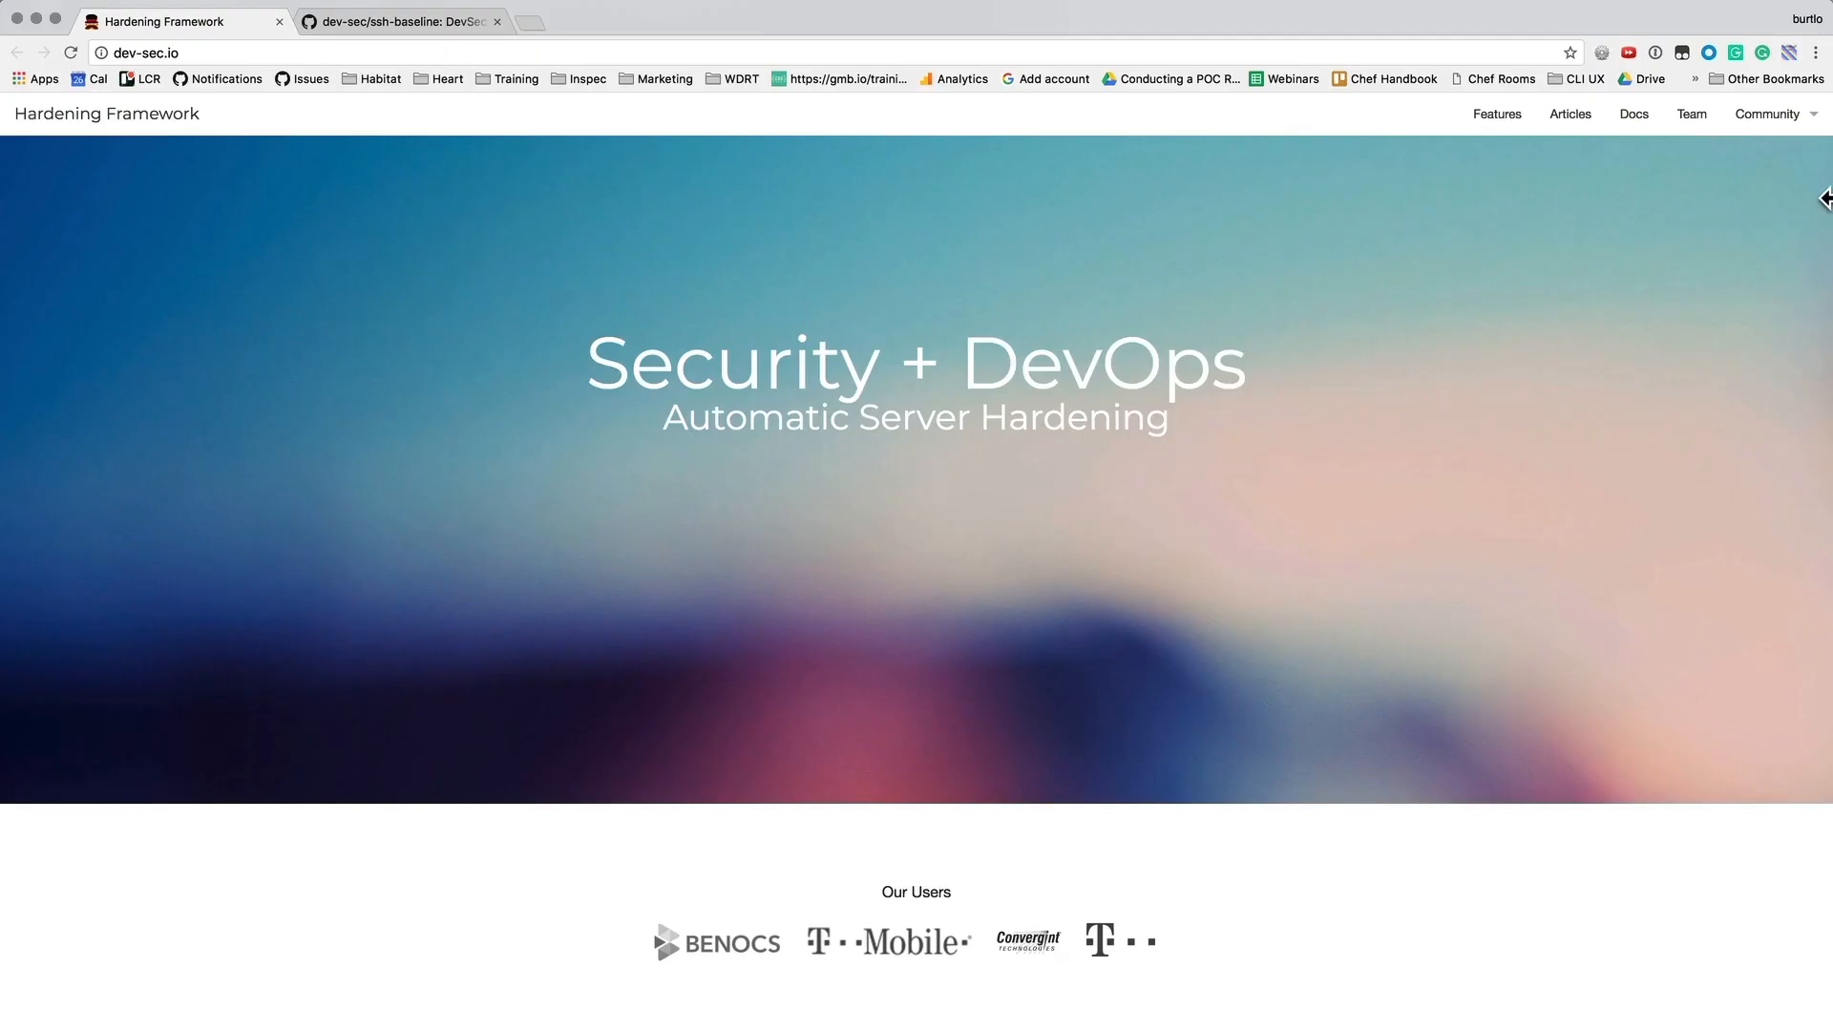
pyautogui.moveTo(1518, 389)
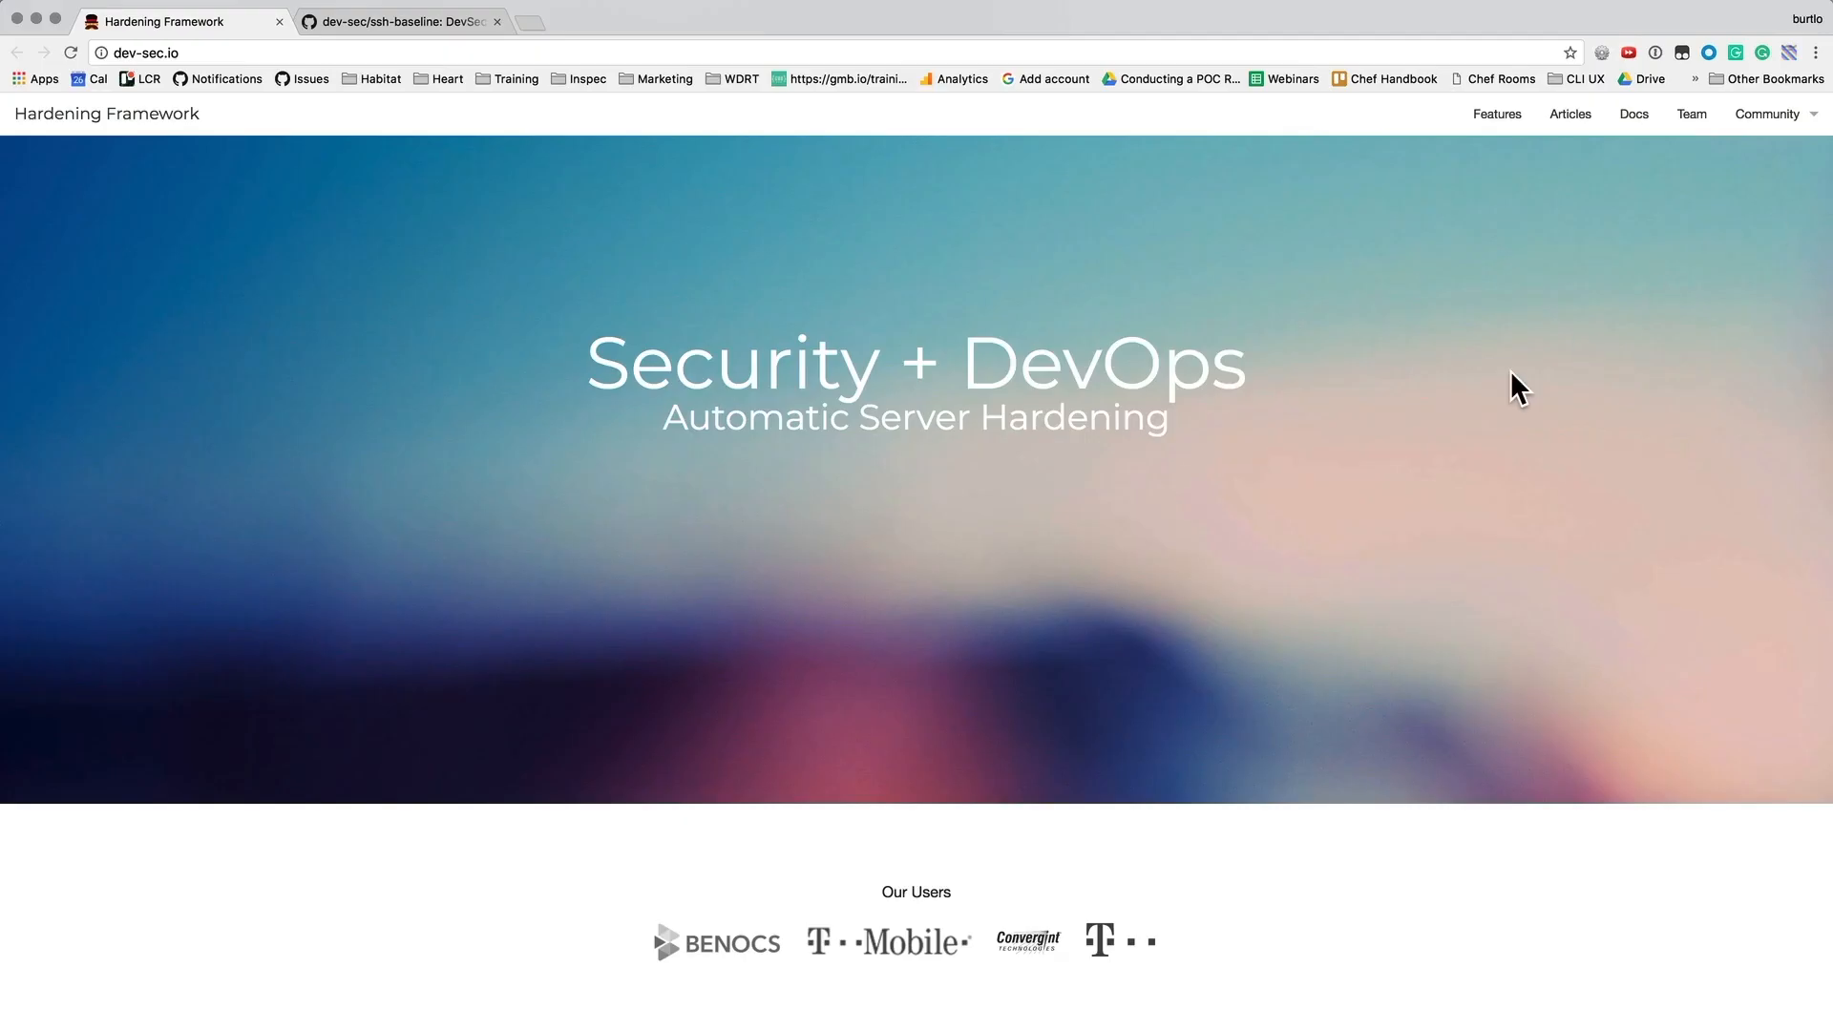
# - Reach the dev-sec.io project list and go to the SSH baseline's GitHub repository
pyautogui.scroll(-3)
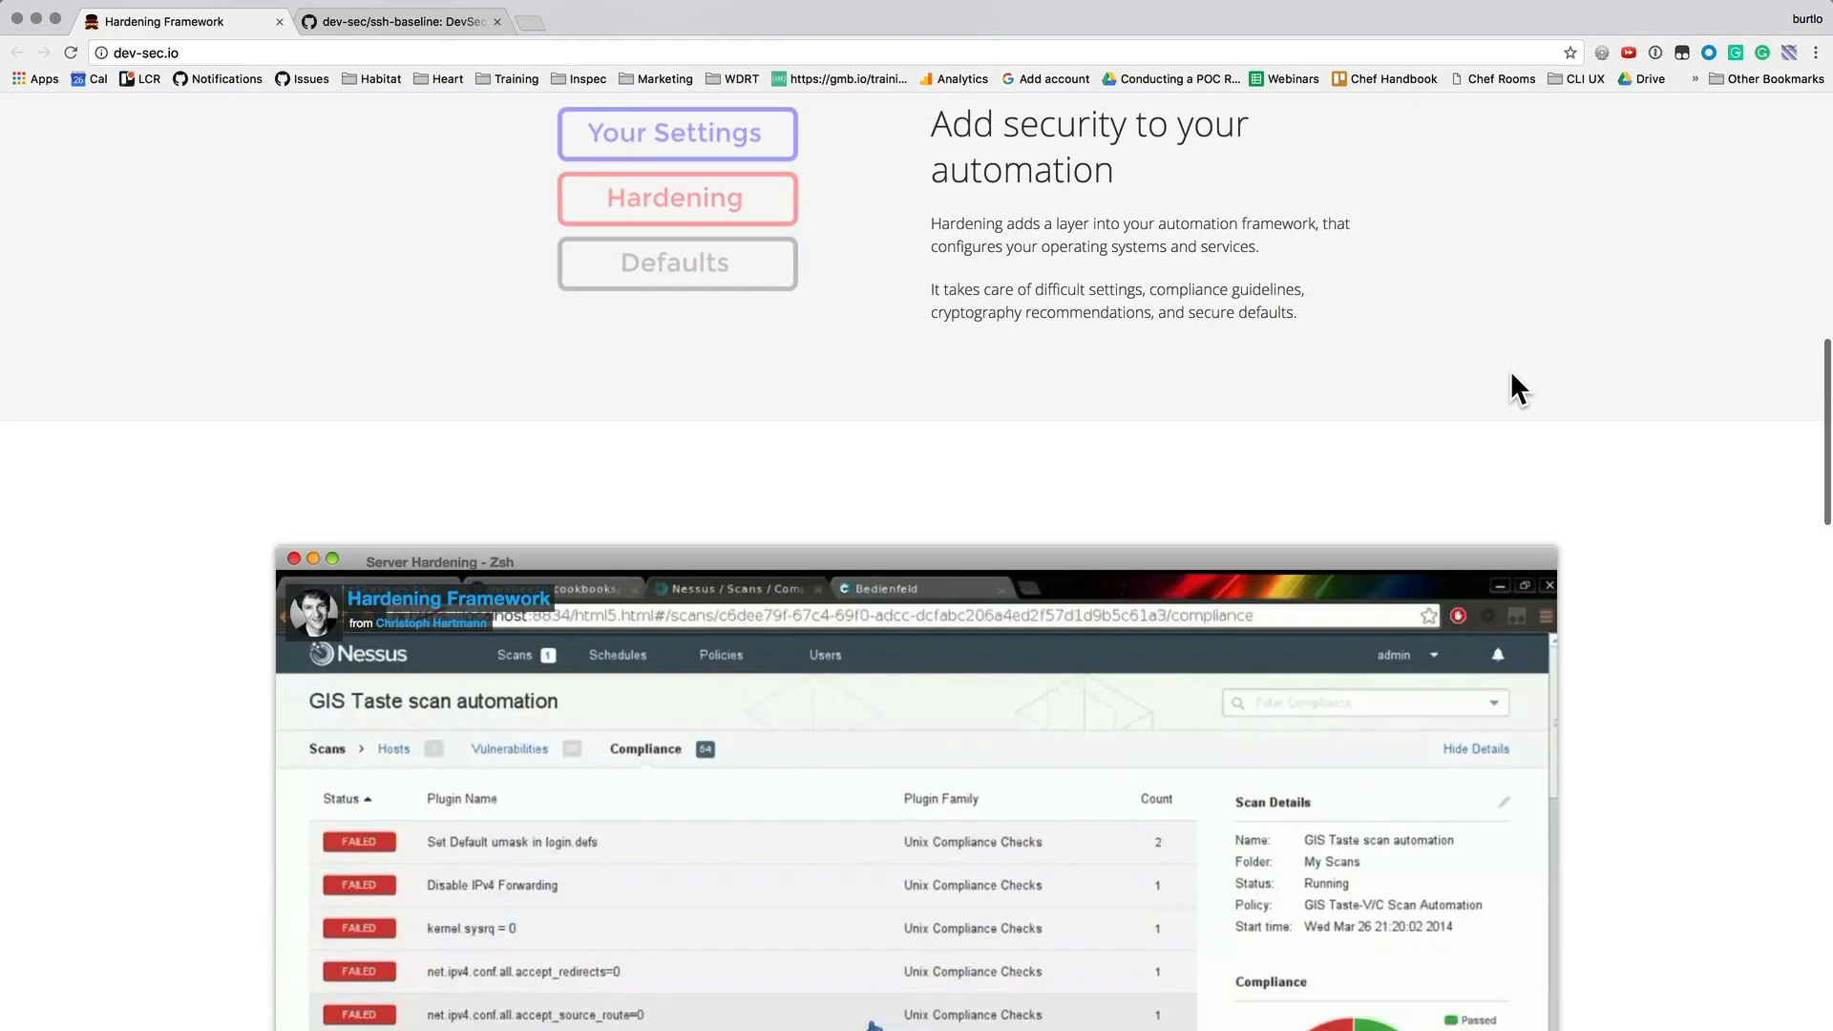
pyautogui.scroll(-3)
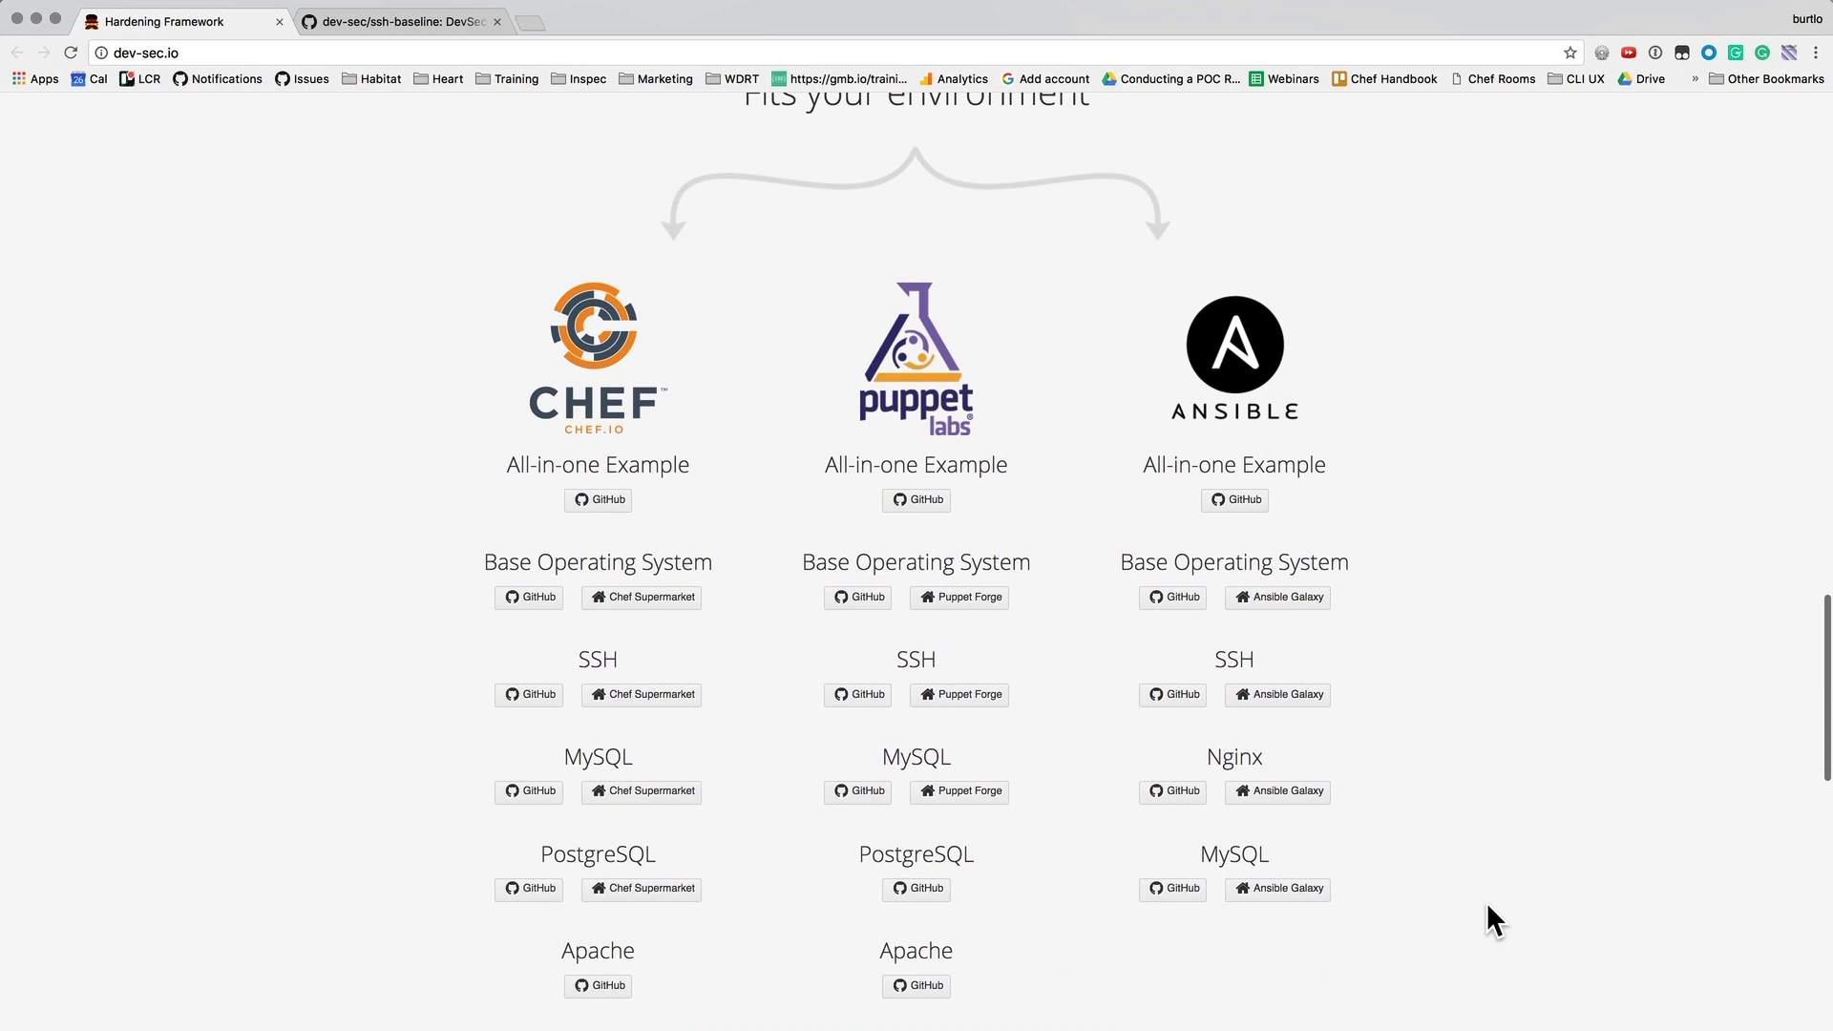
pyautogui.scroll(-3)
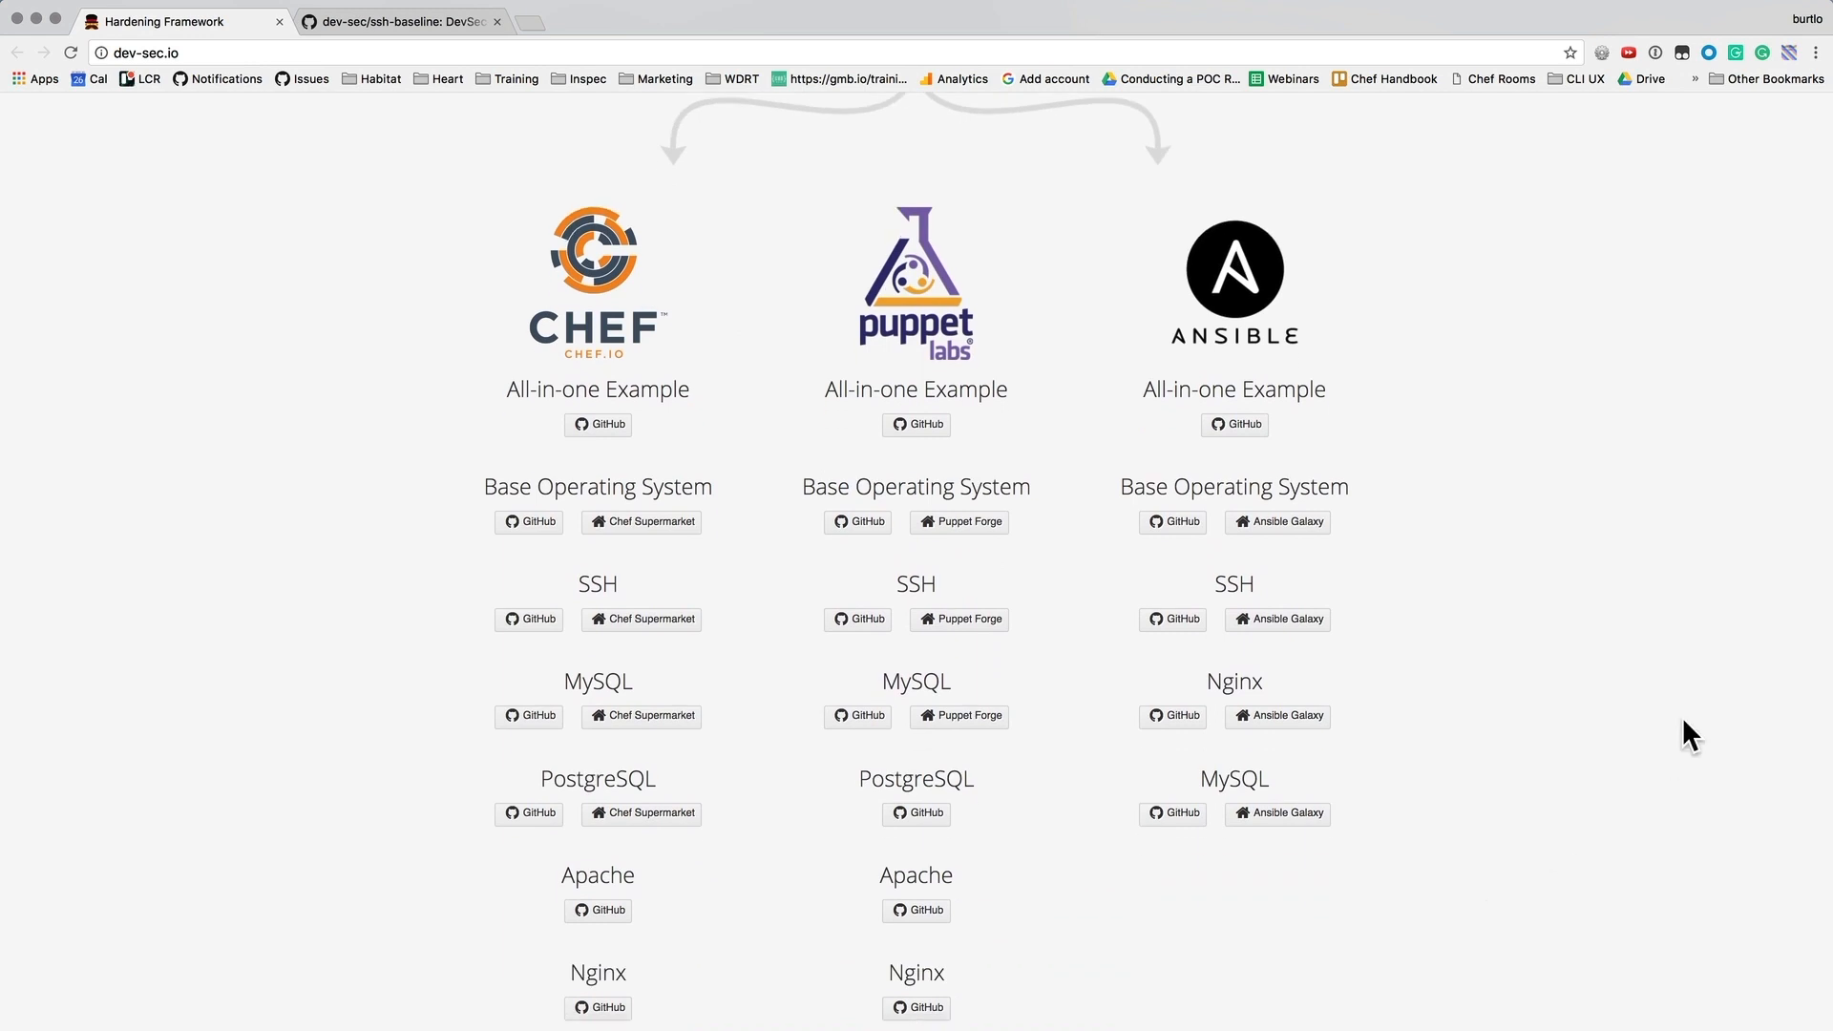
pyautogui.click(401, 21)
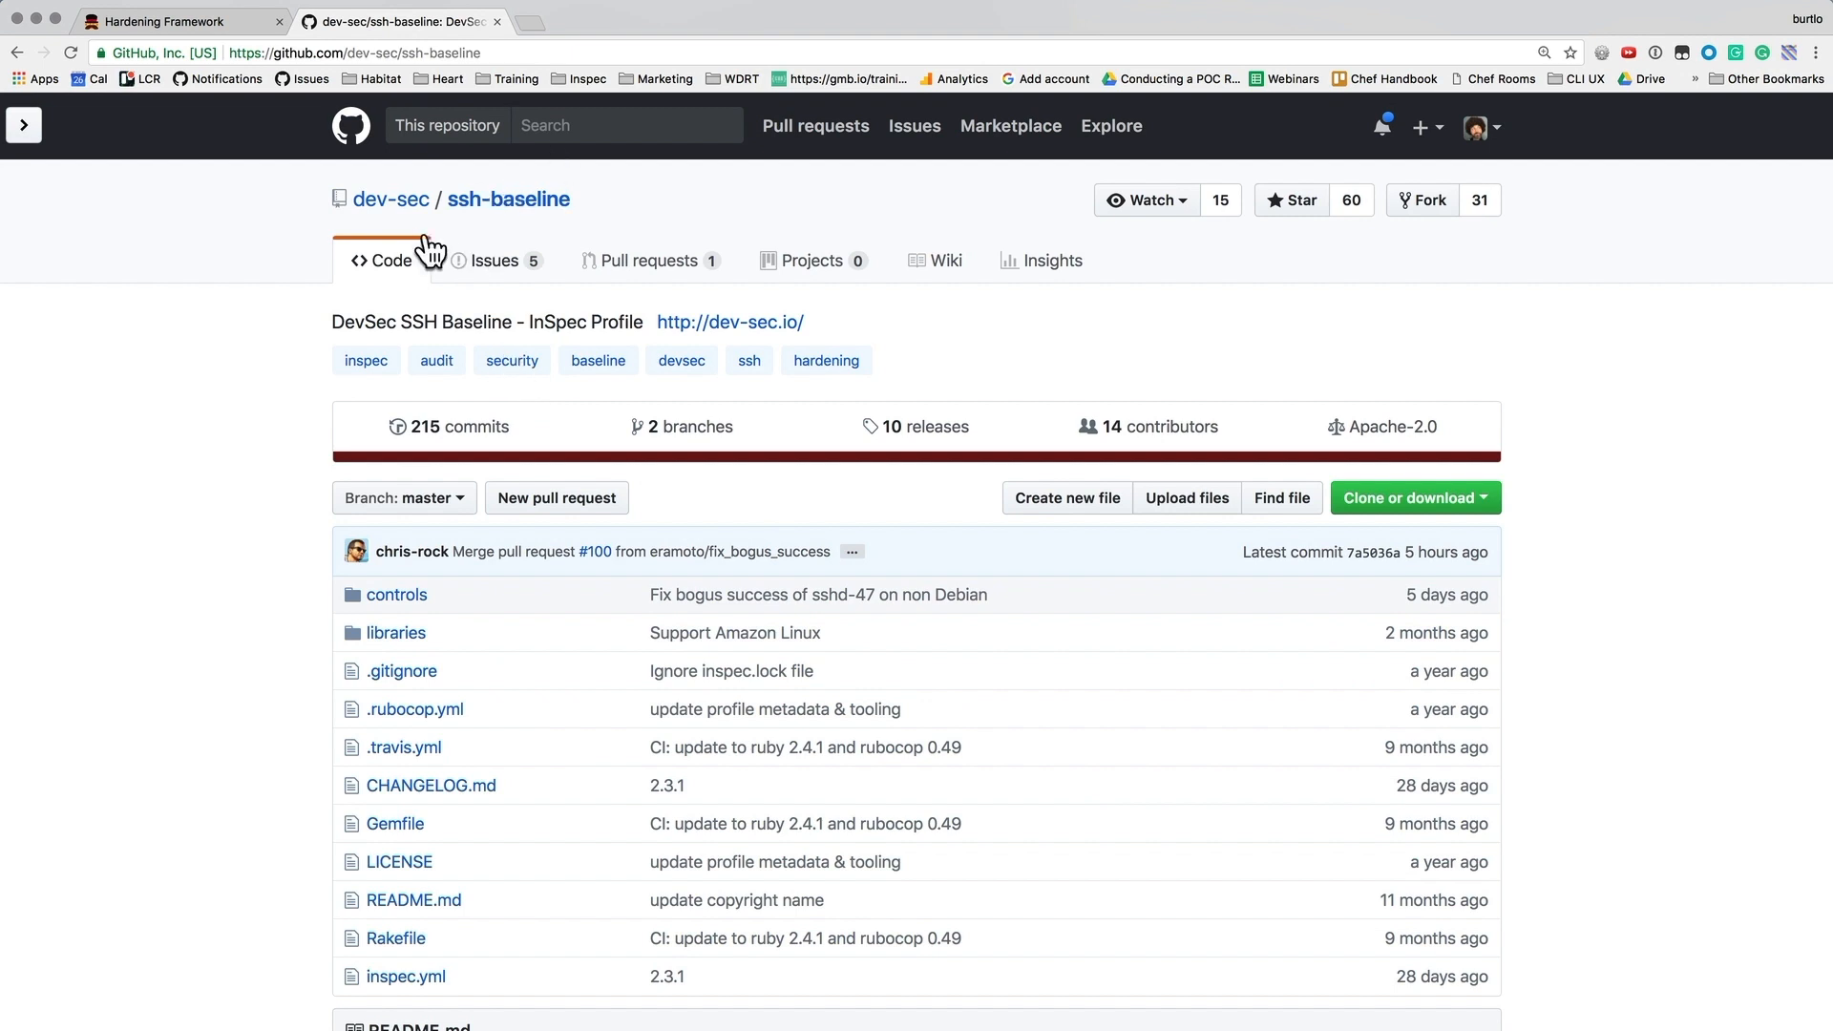
pyautogui.moveTo(1542, 273)
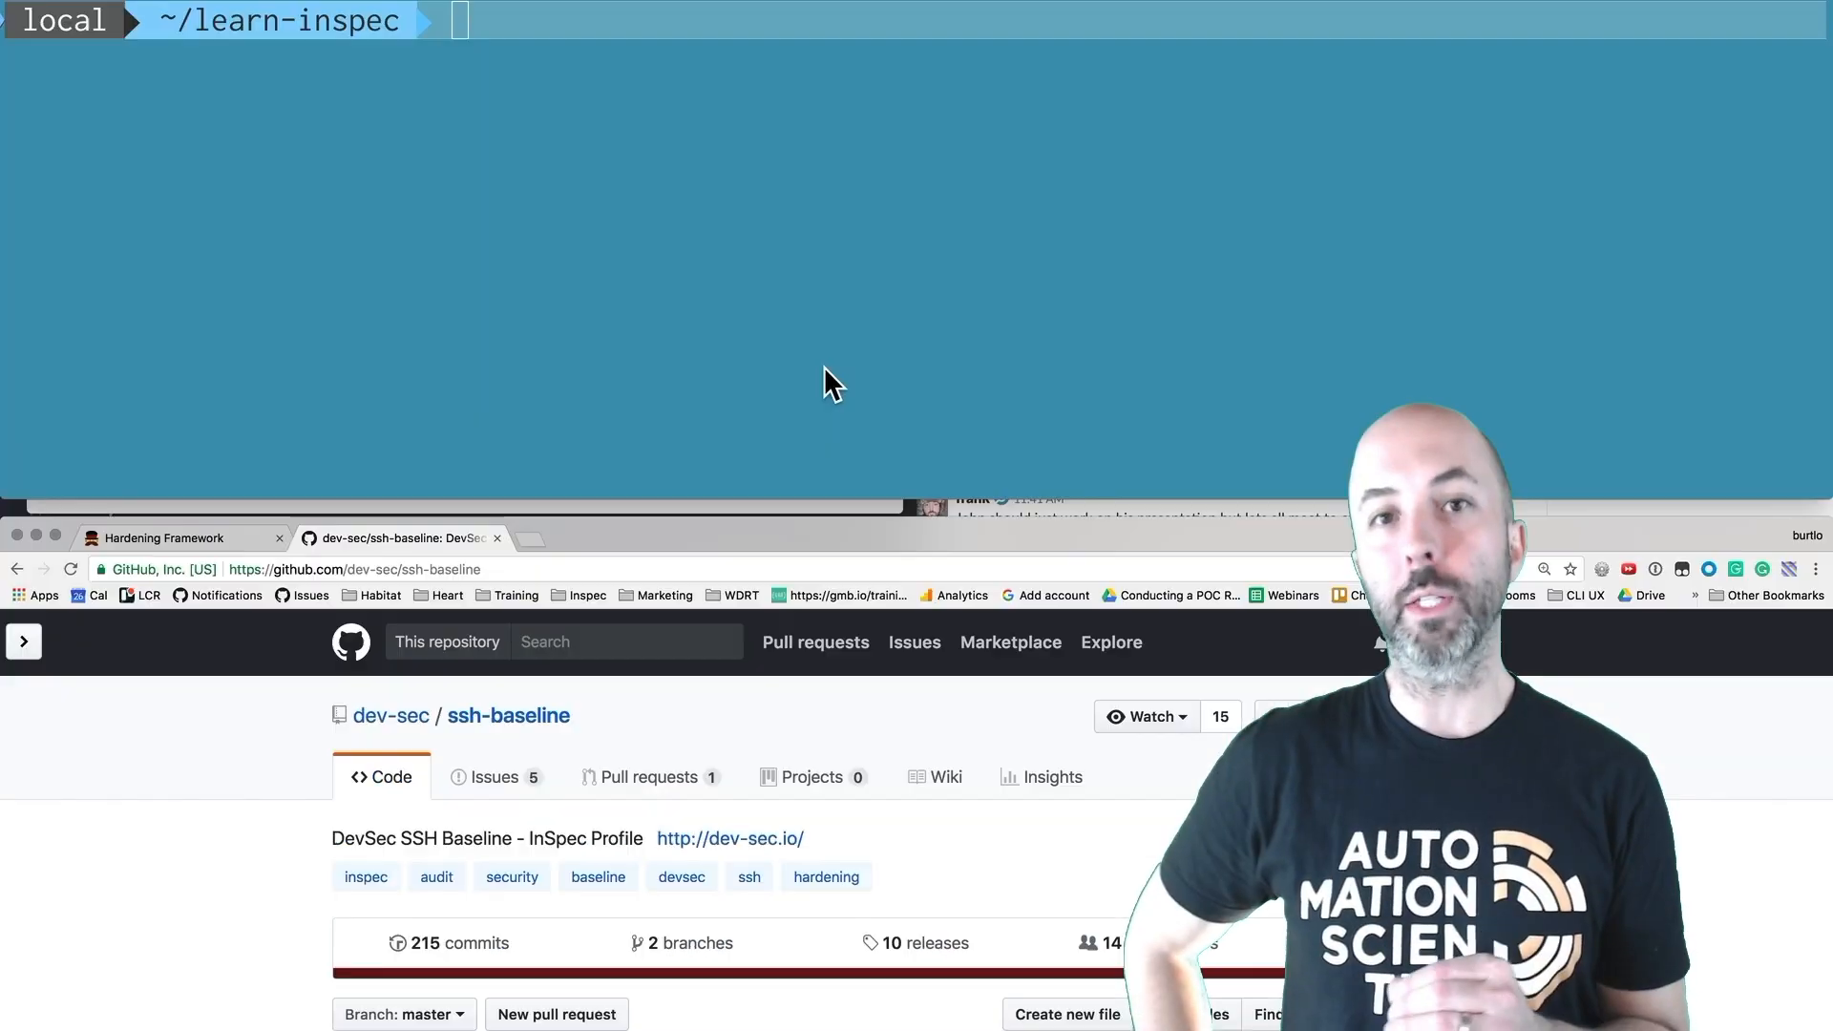
pyautogui.write('inspec exec')
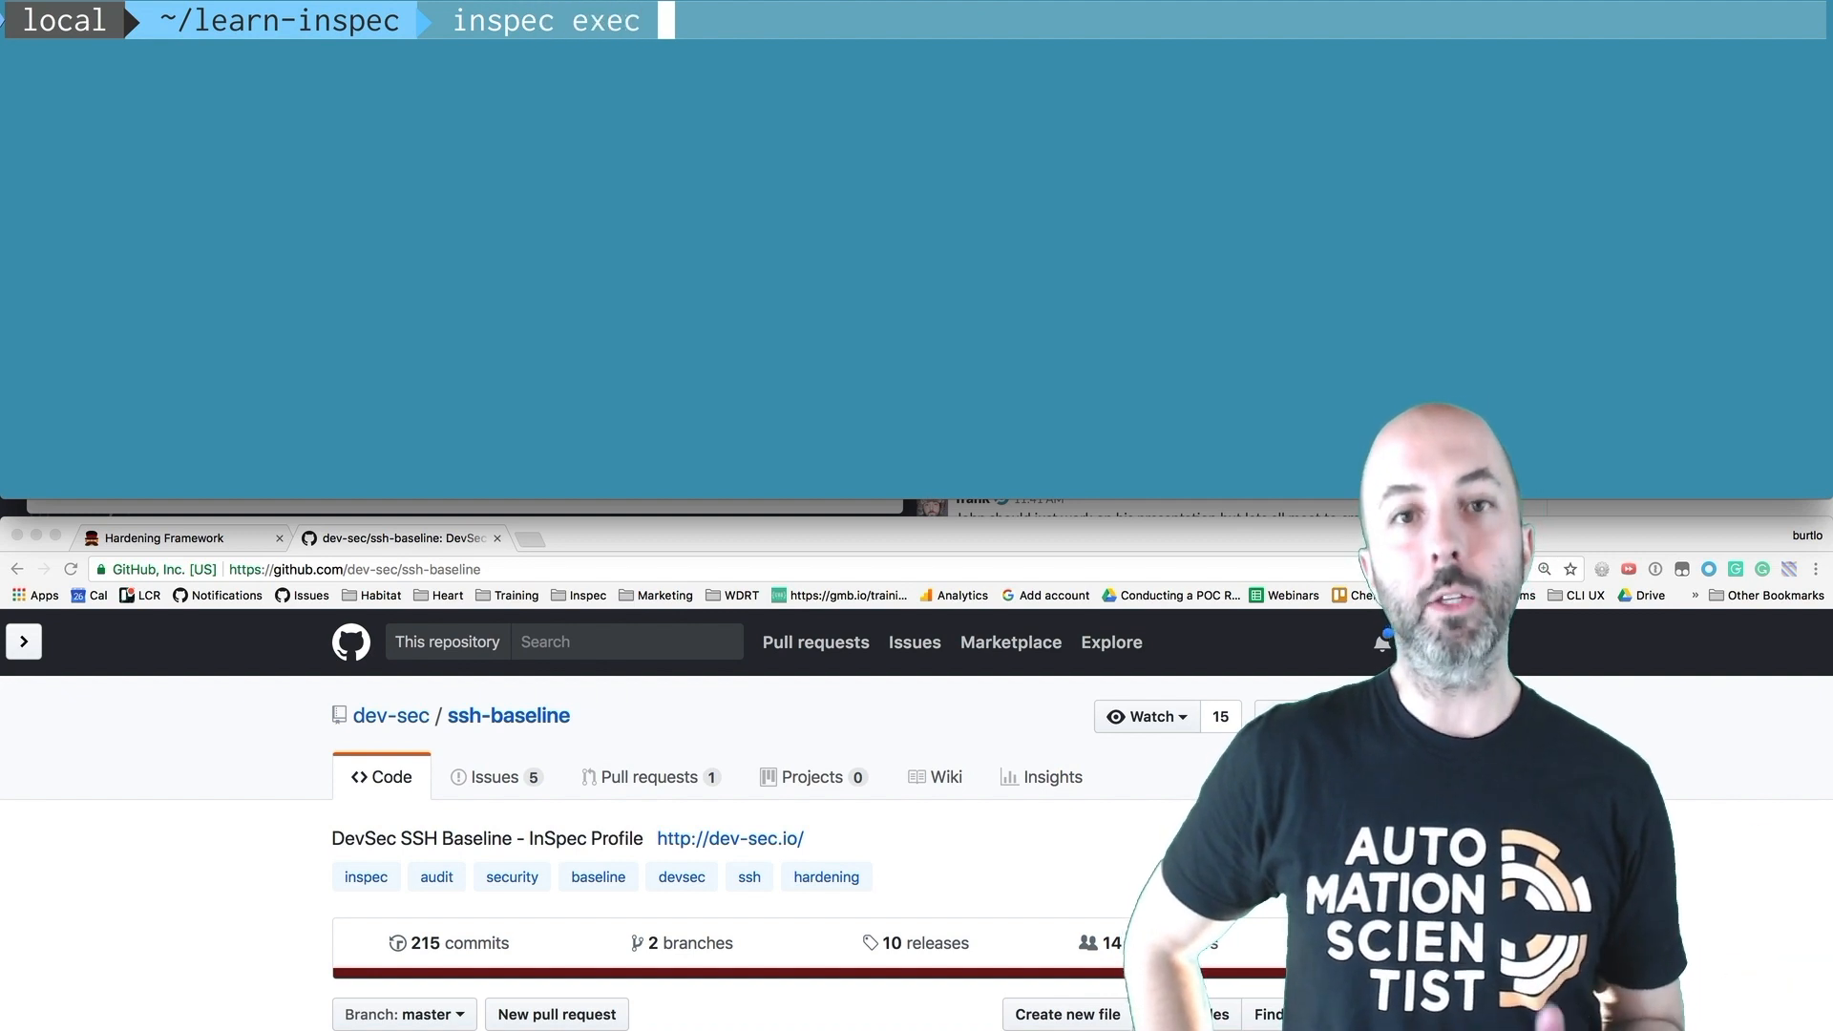
pyautogui.write('https://github.com/de')
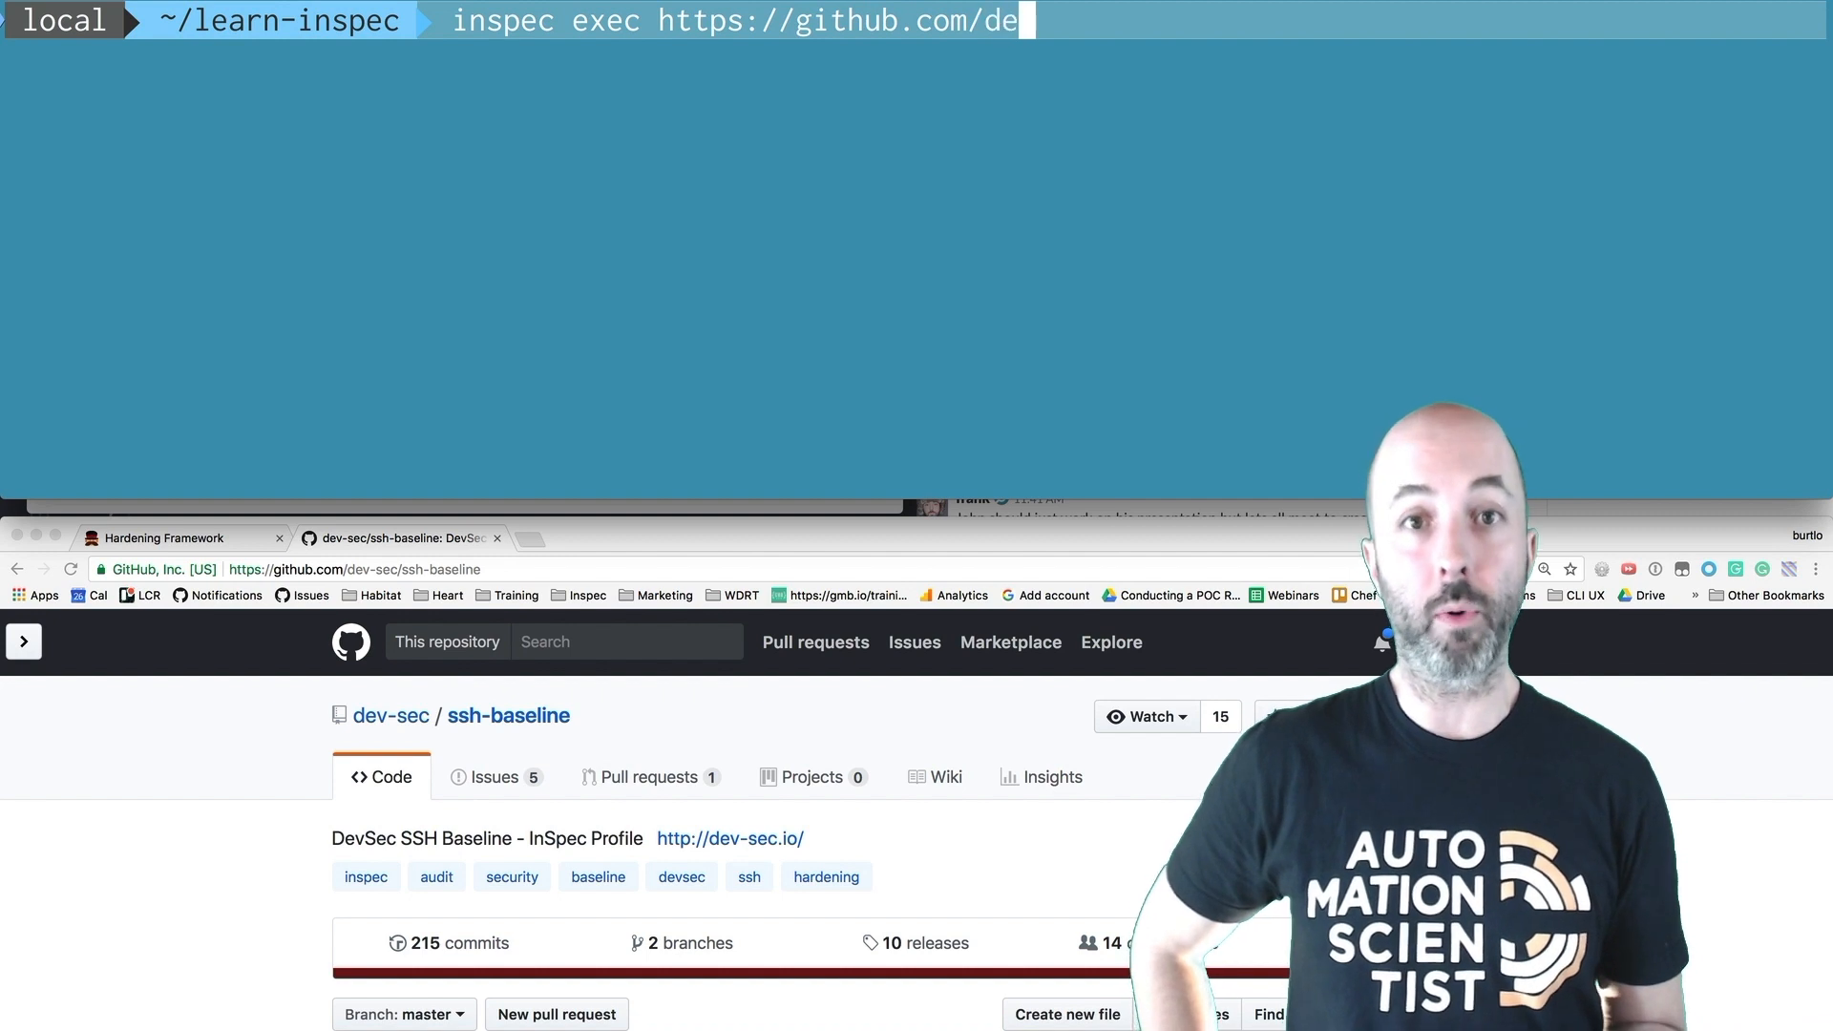
pyautogui.write('v-sec/ssh-')
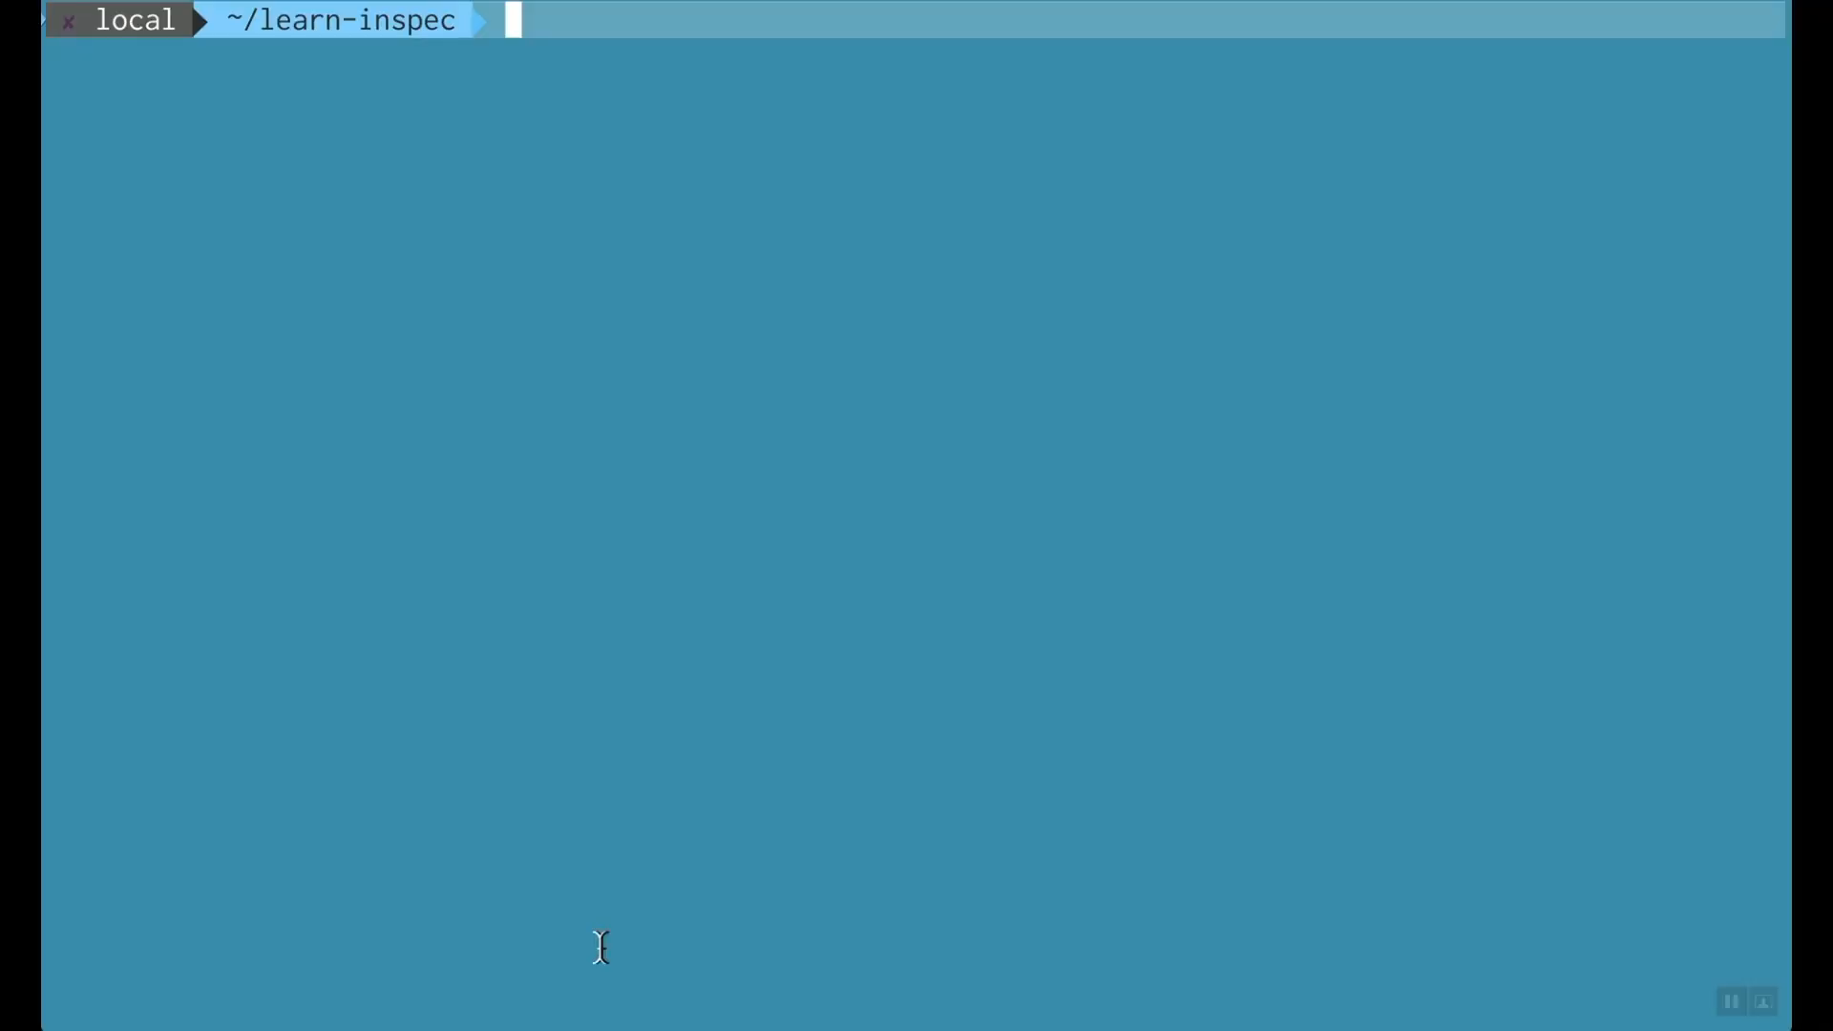
# - Run 'inspec supermarket profiles' to list the community profiles including DevSec baselines
pyautogui.write('inspec su')
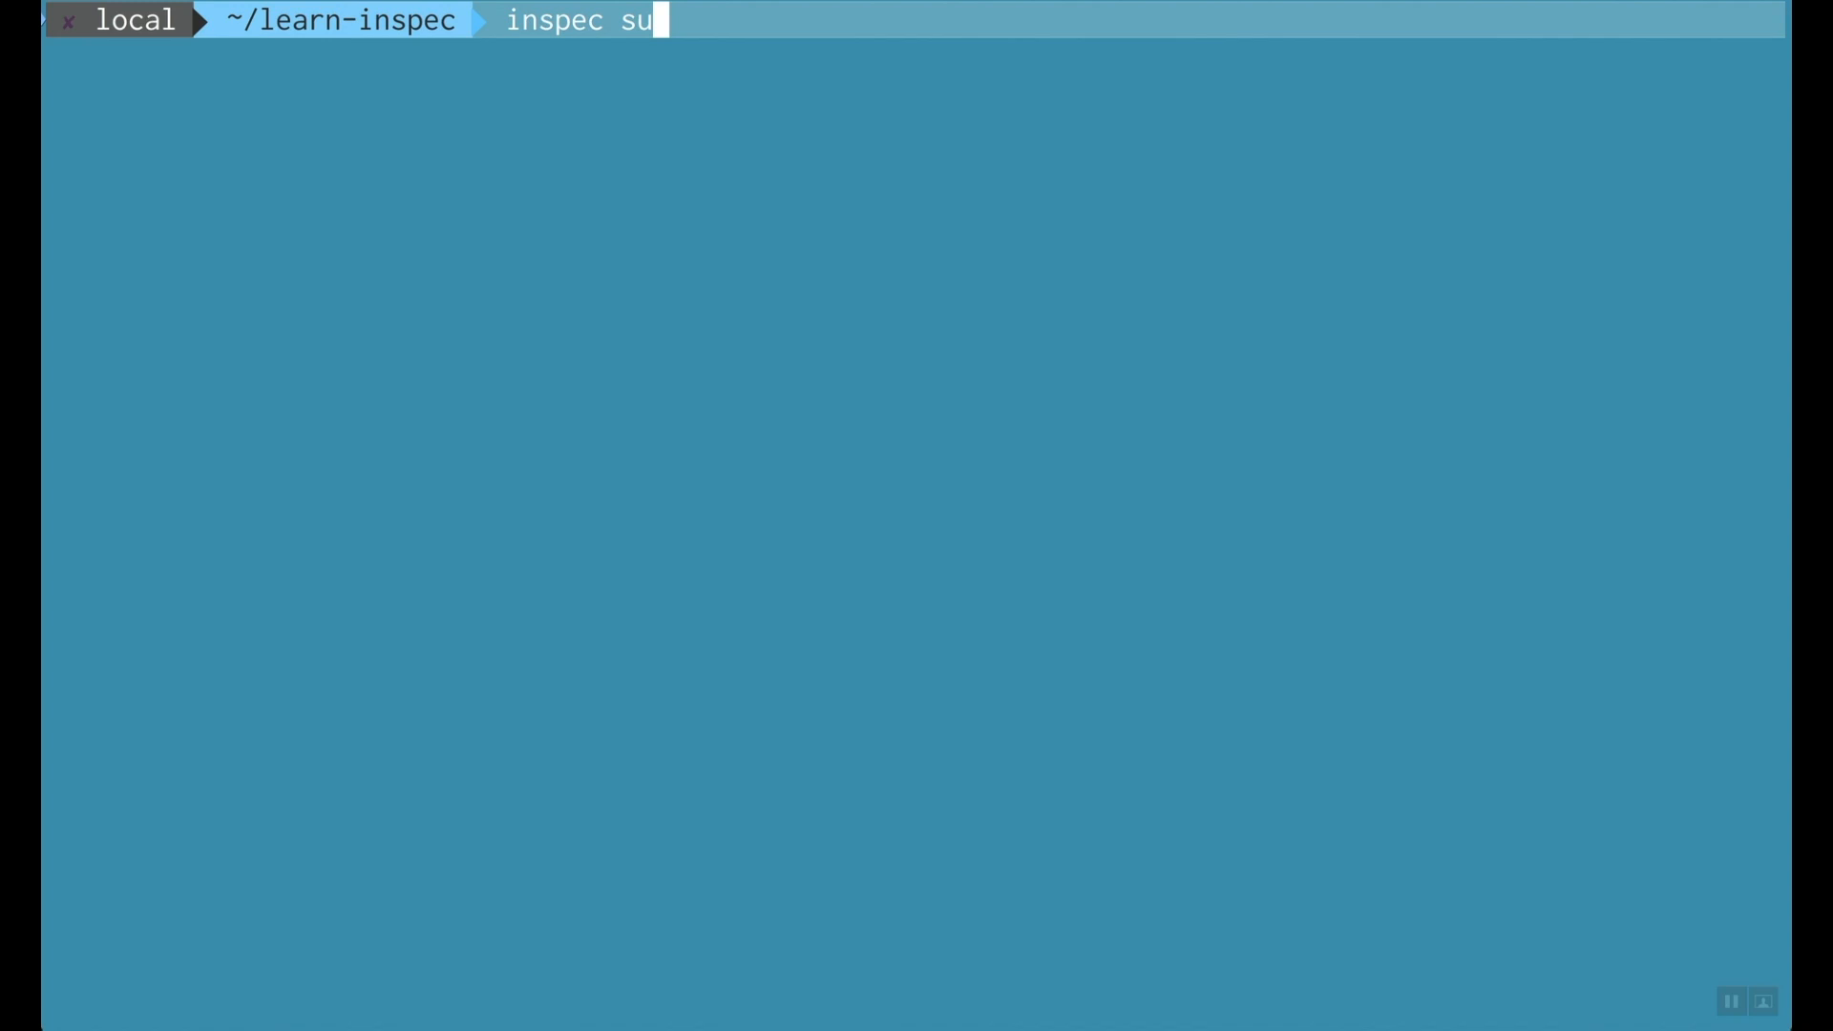
pyautogui.write('permarket')
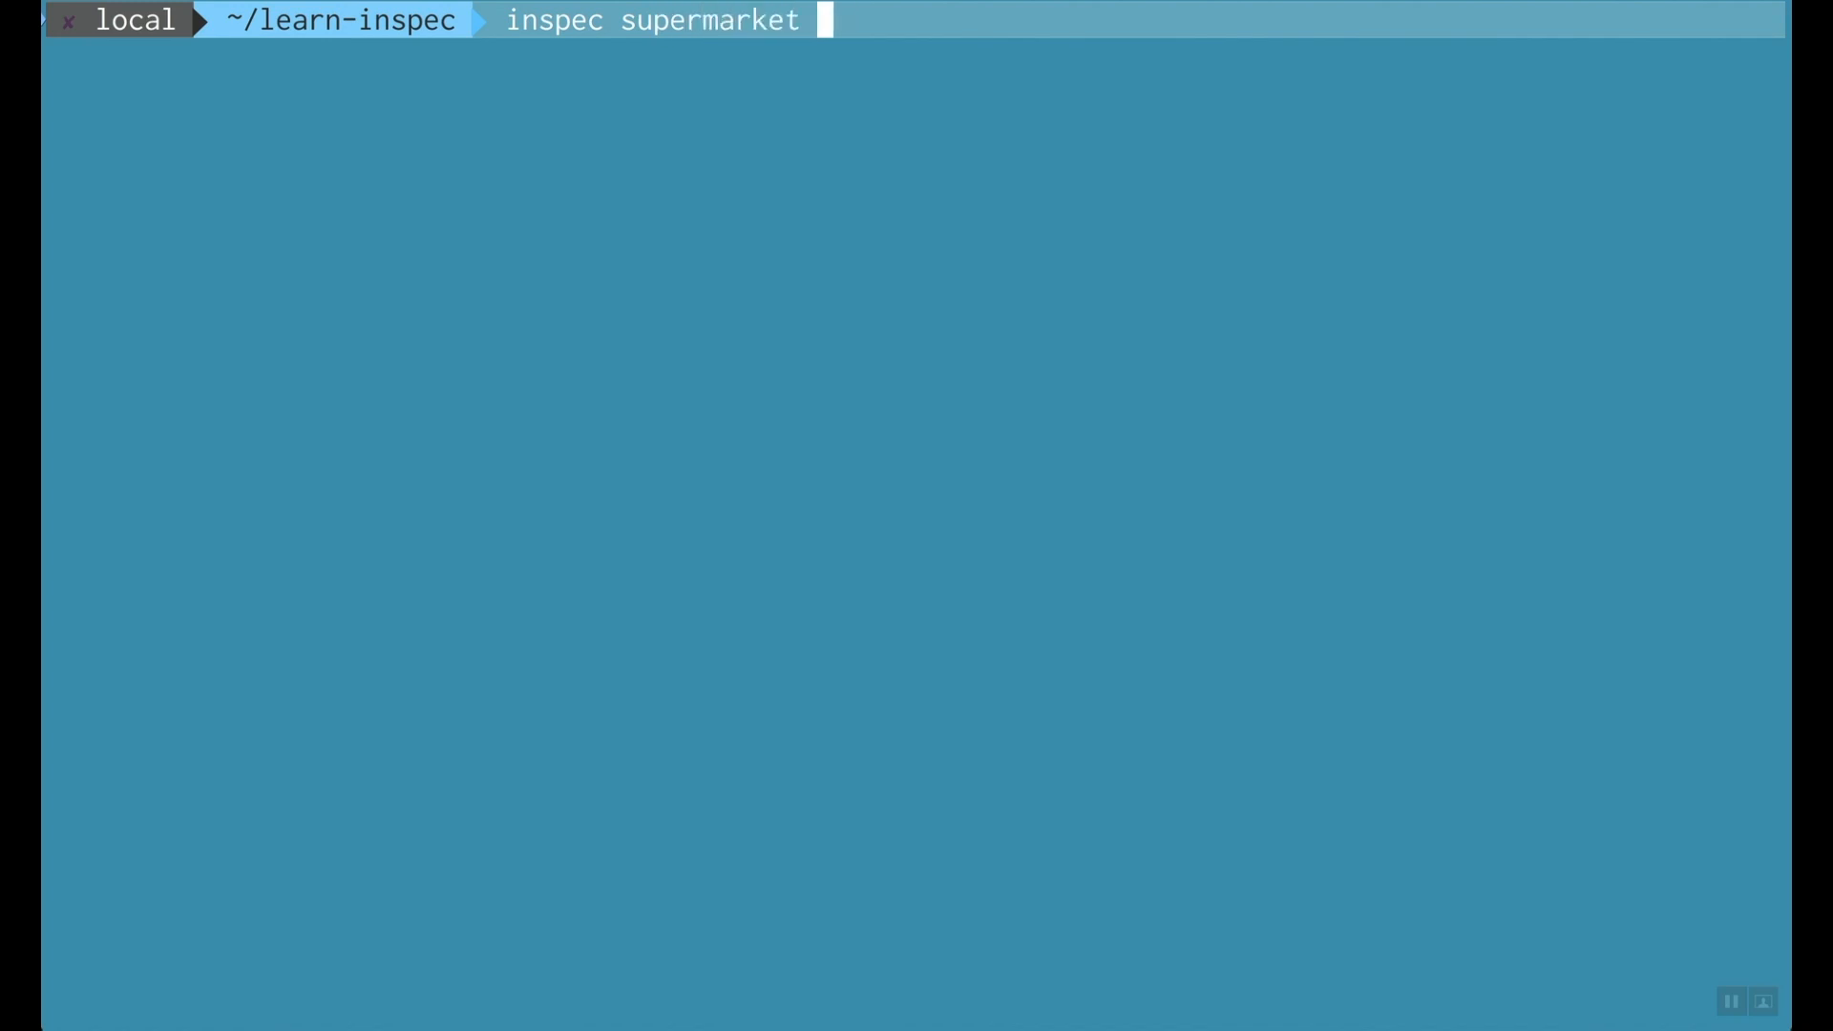
pyautogui.write('profiles')
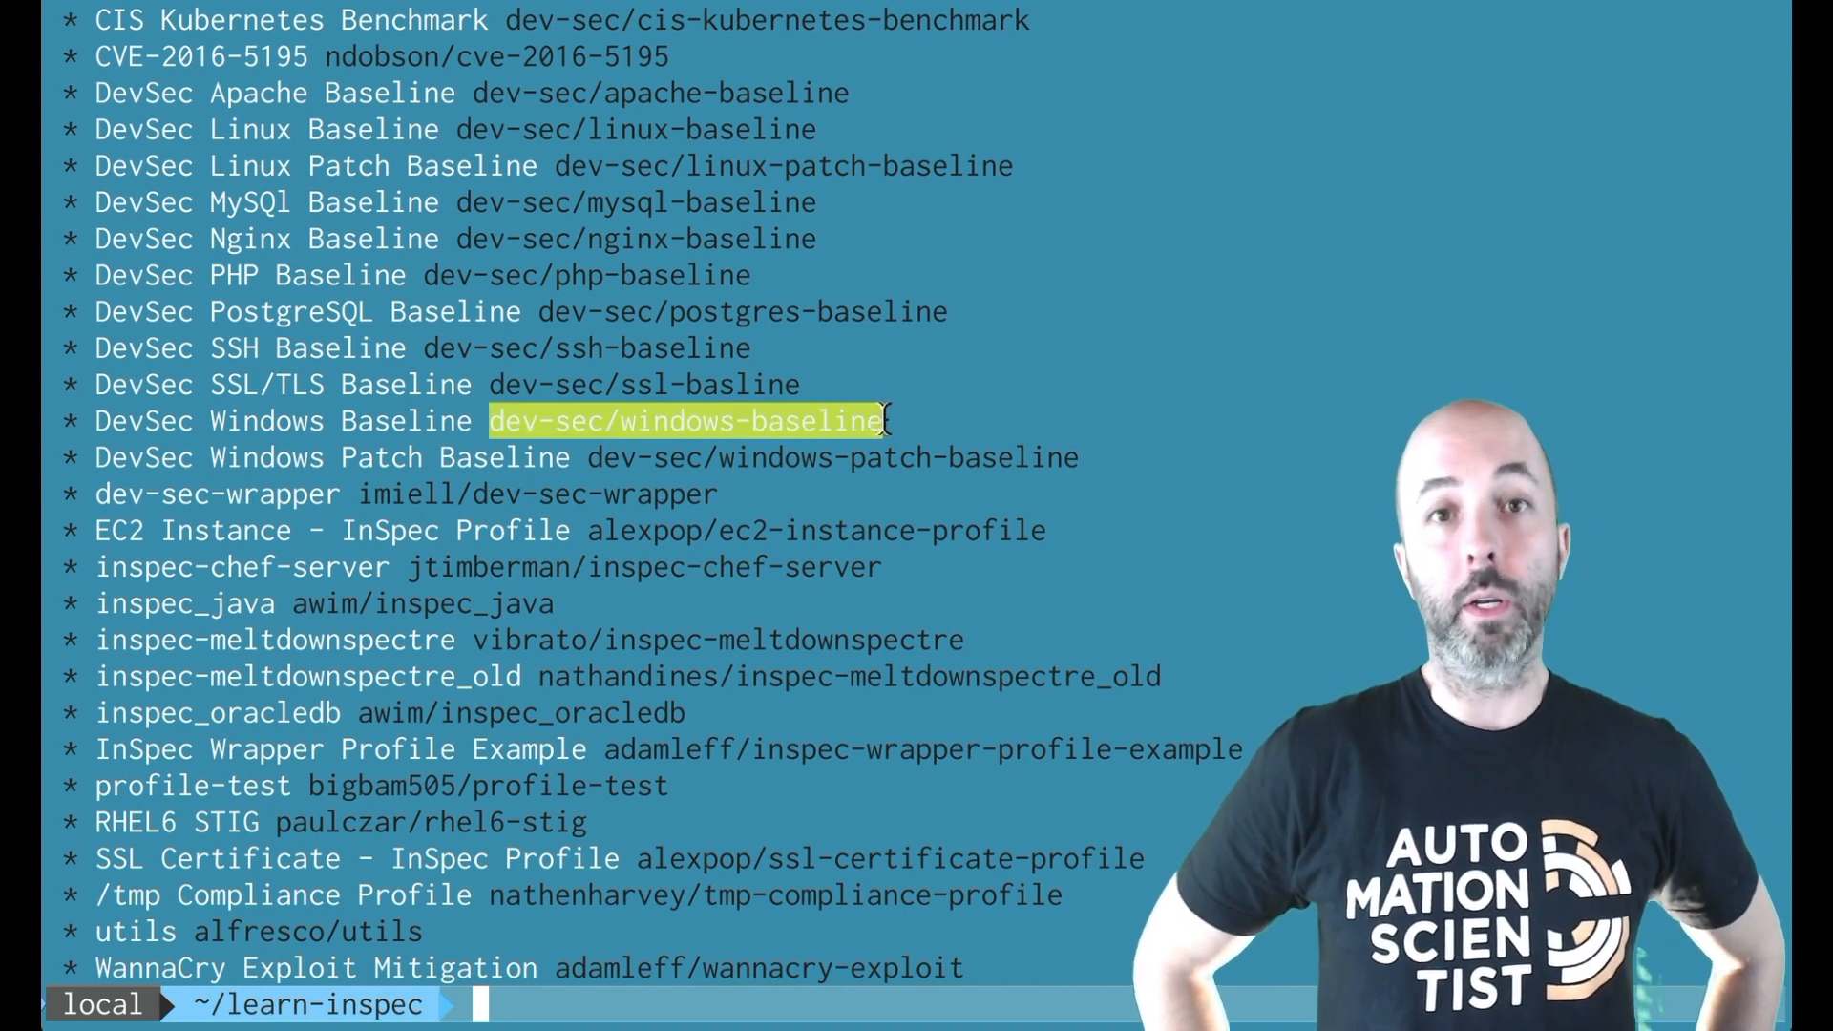
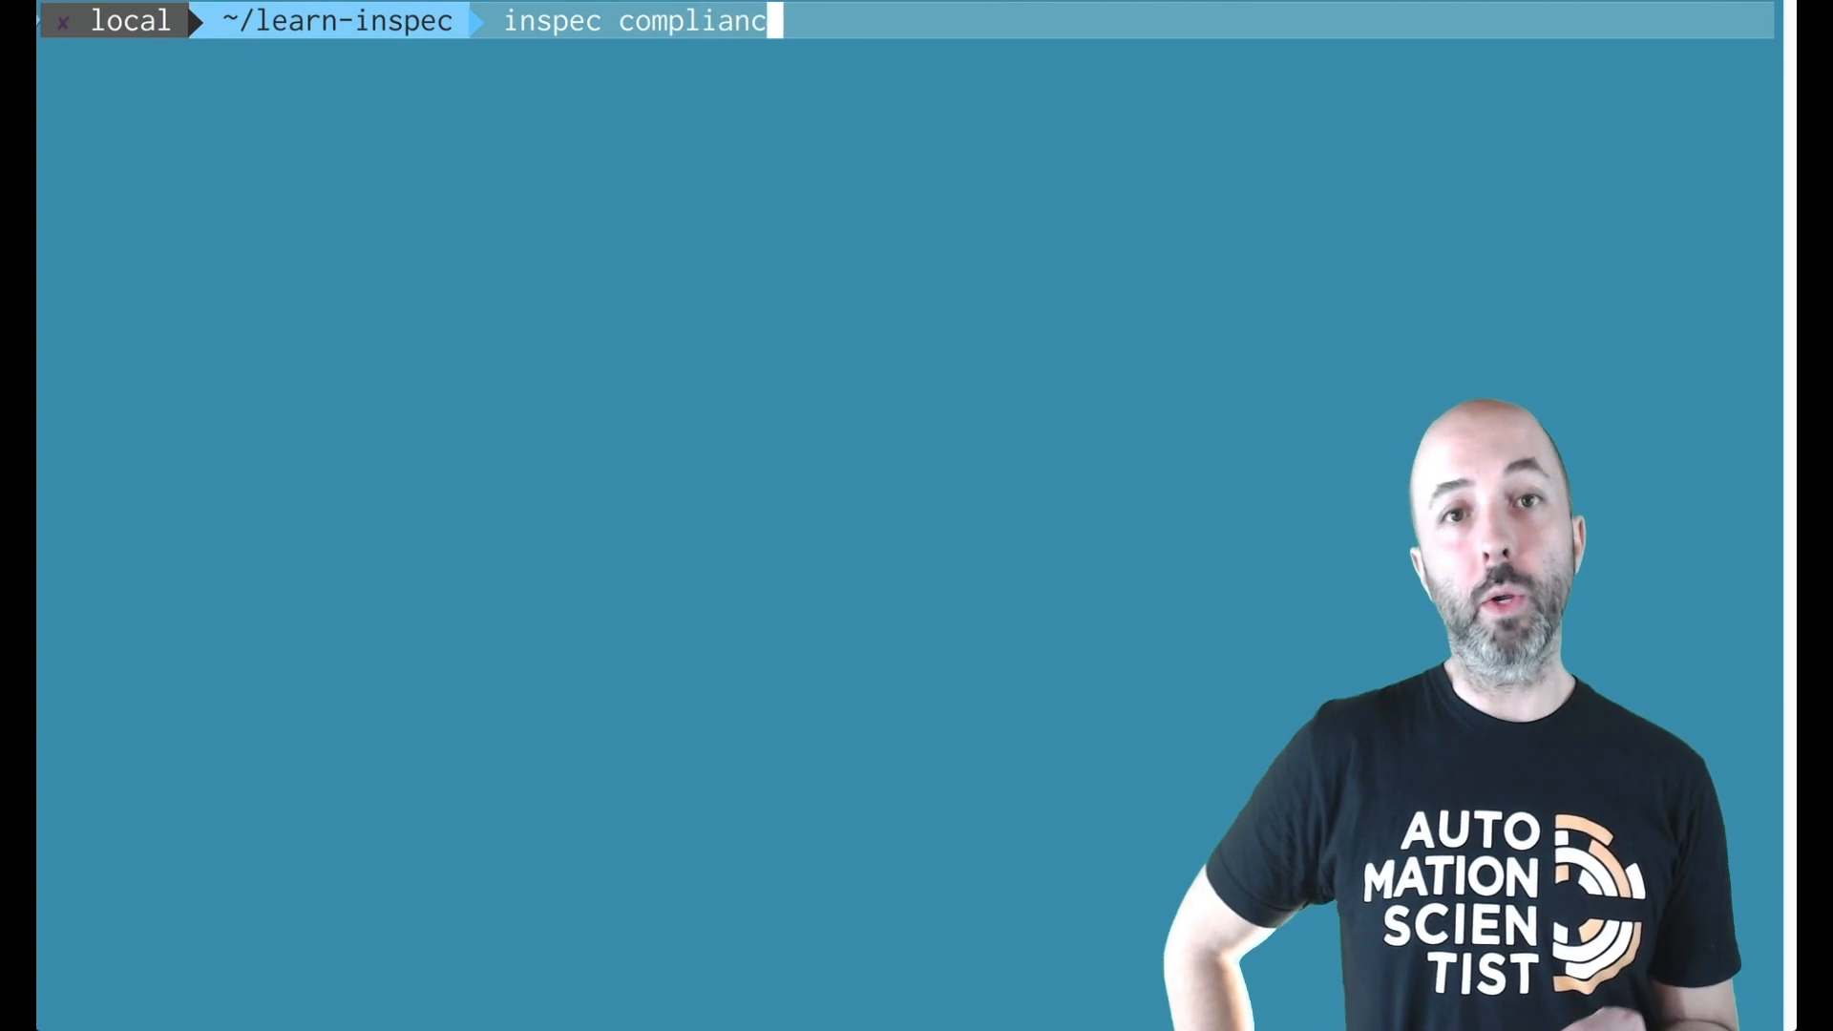
# - Enter 'inspec supermarket exec dev-sec/windows-baseline -t winrm://Administrator@…' to scan a remote Windows host
pyautogui.press('Return')
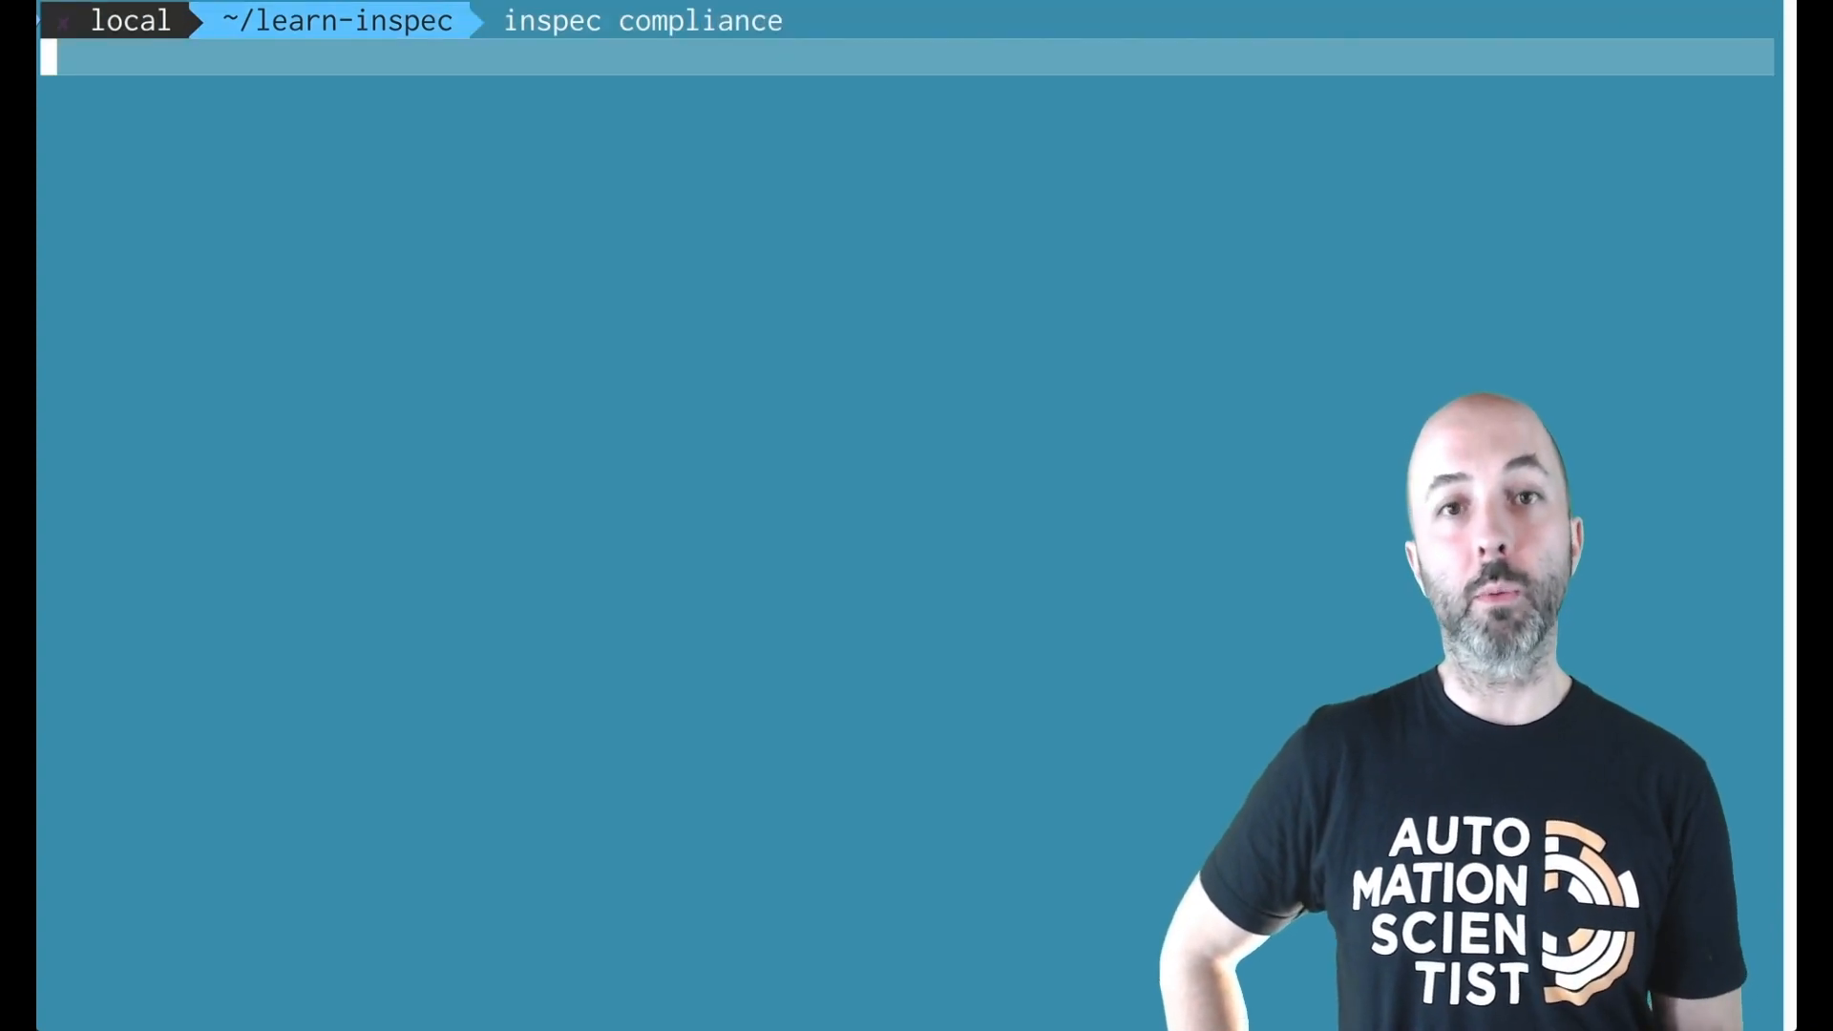
pyautogui.press('enter')
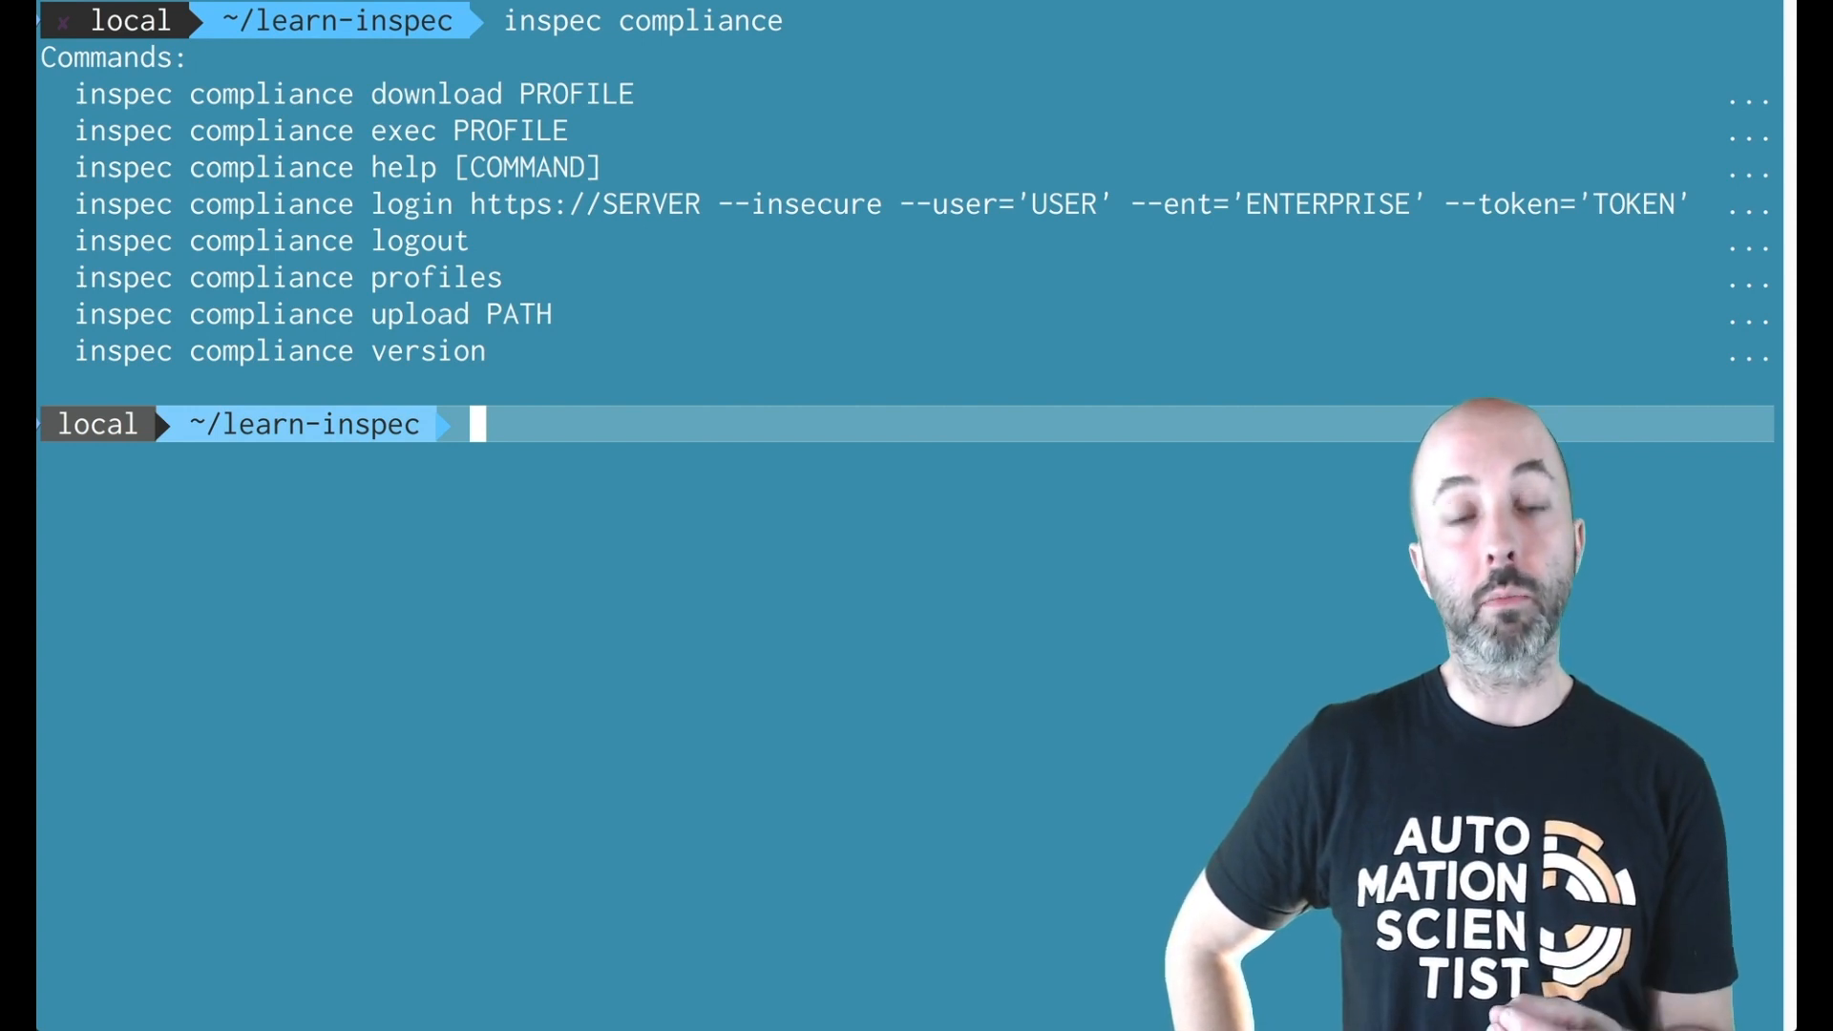
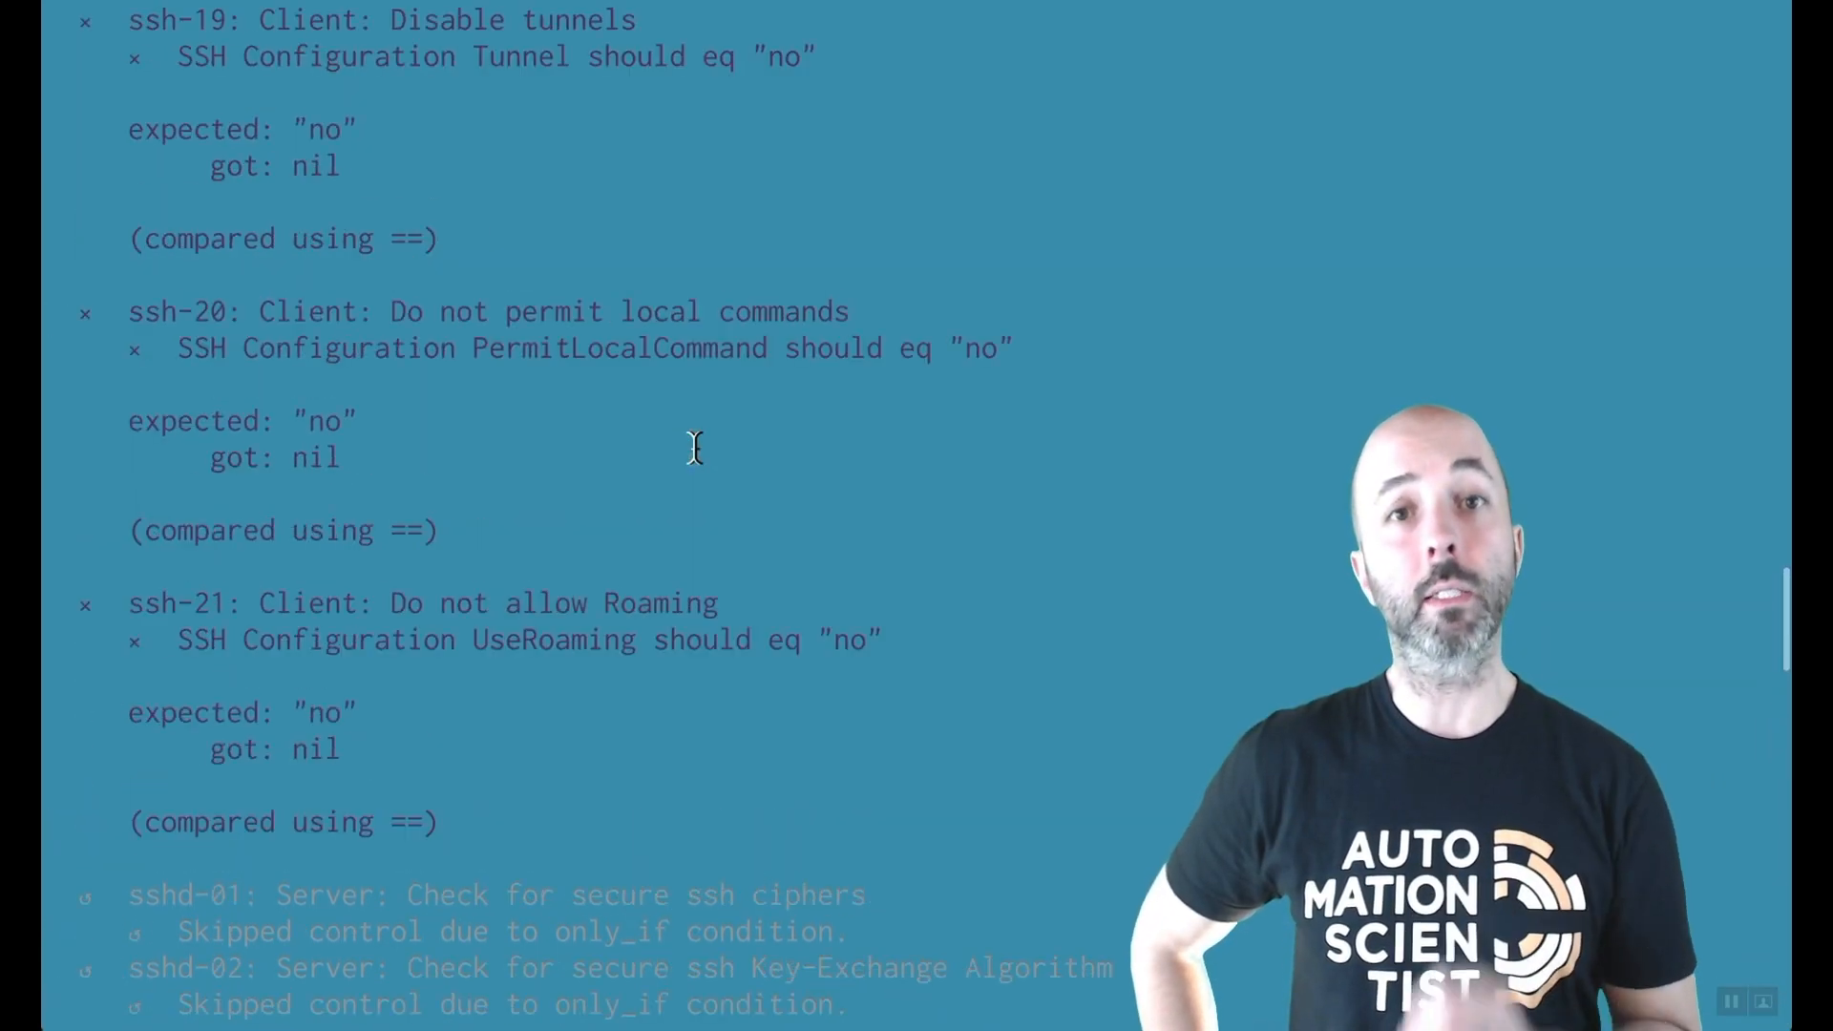
pyautogui.moveTo(111, 425)
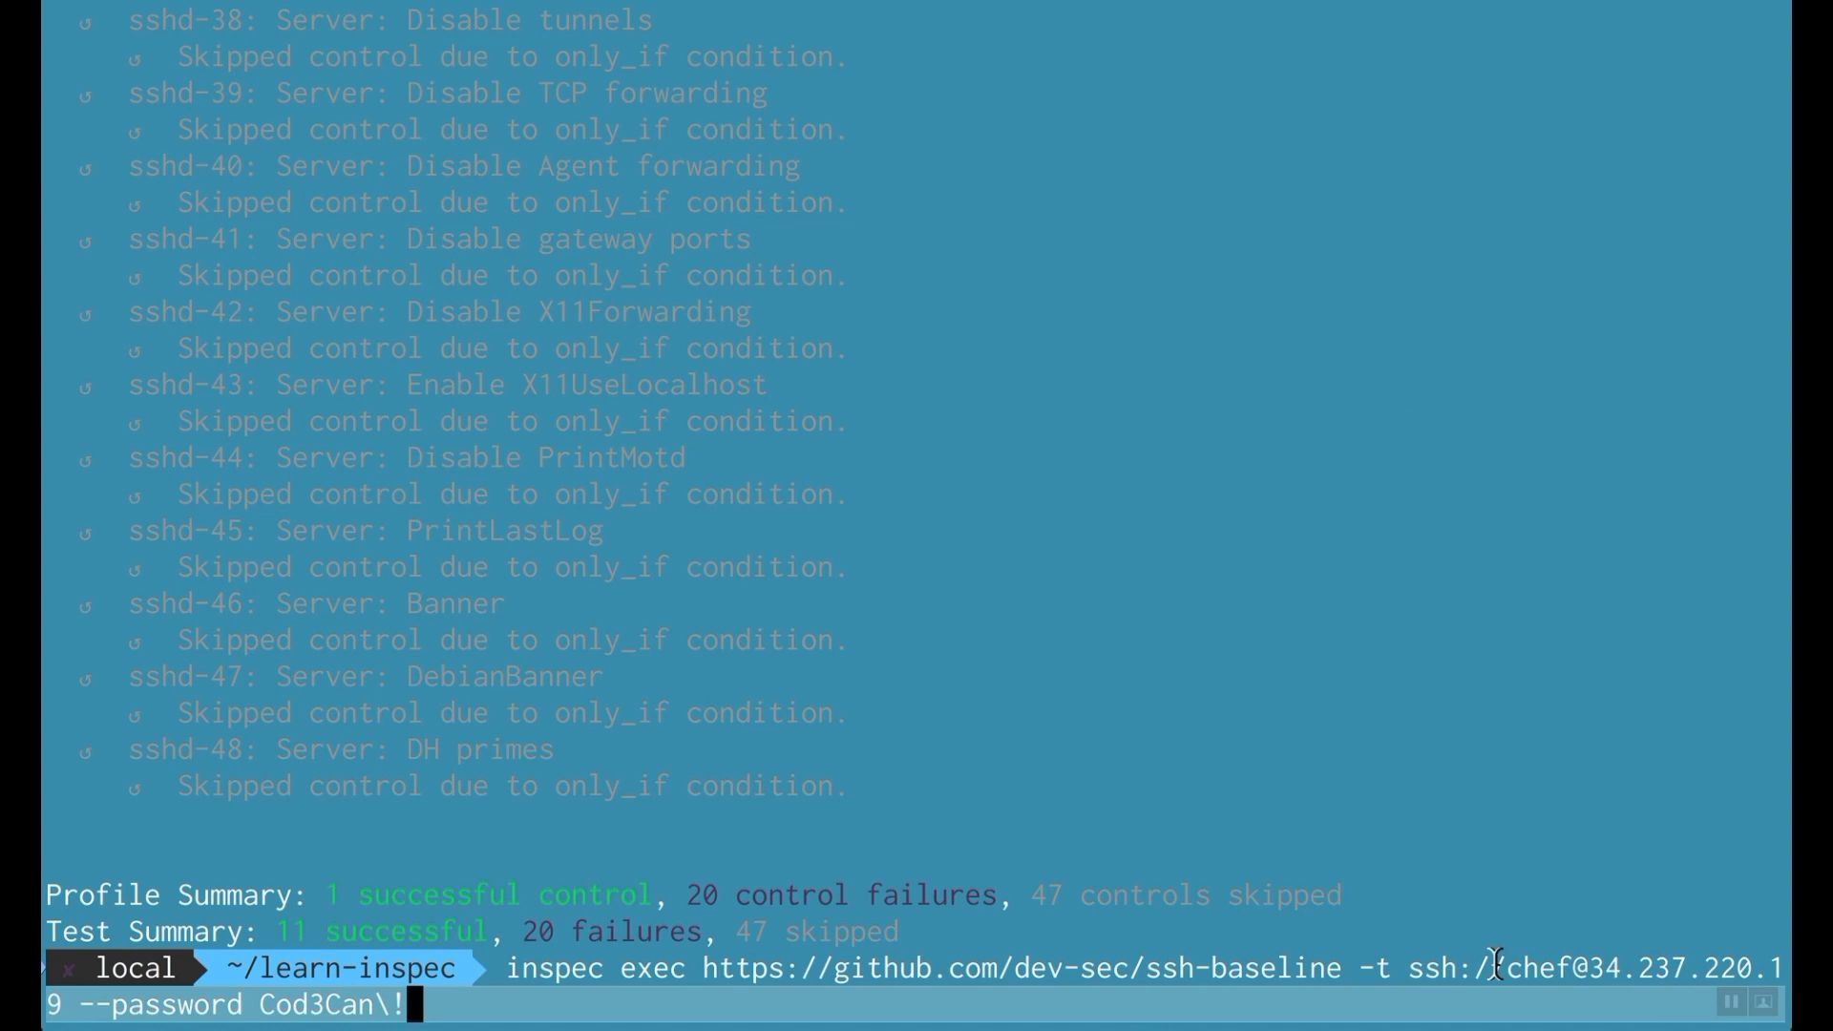
# - Rerun the ssh-baseline scan with --sudo appended, then list the folder with 'ls'
pyautogui.doubleClick(1543, 968)
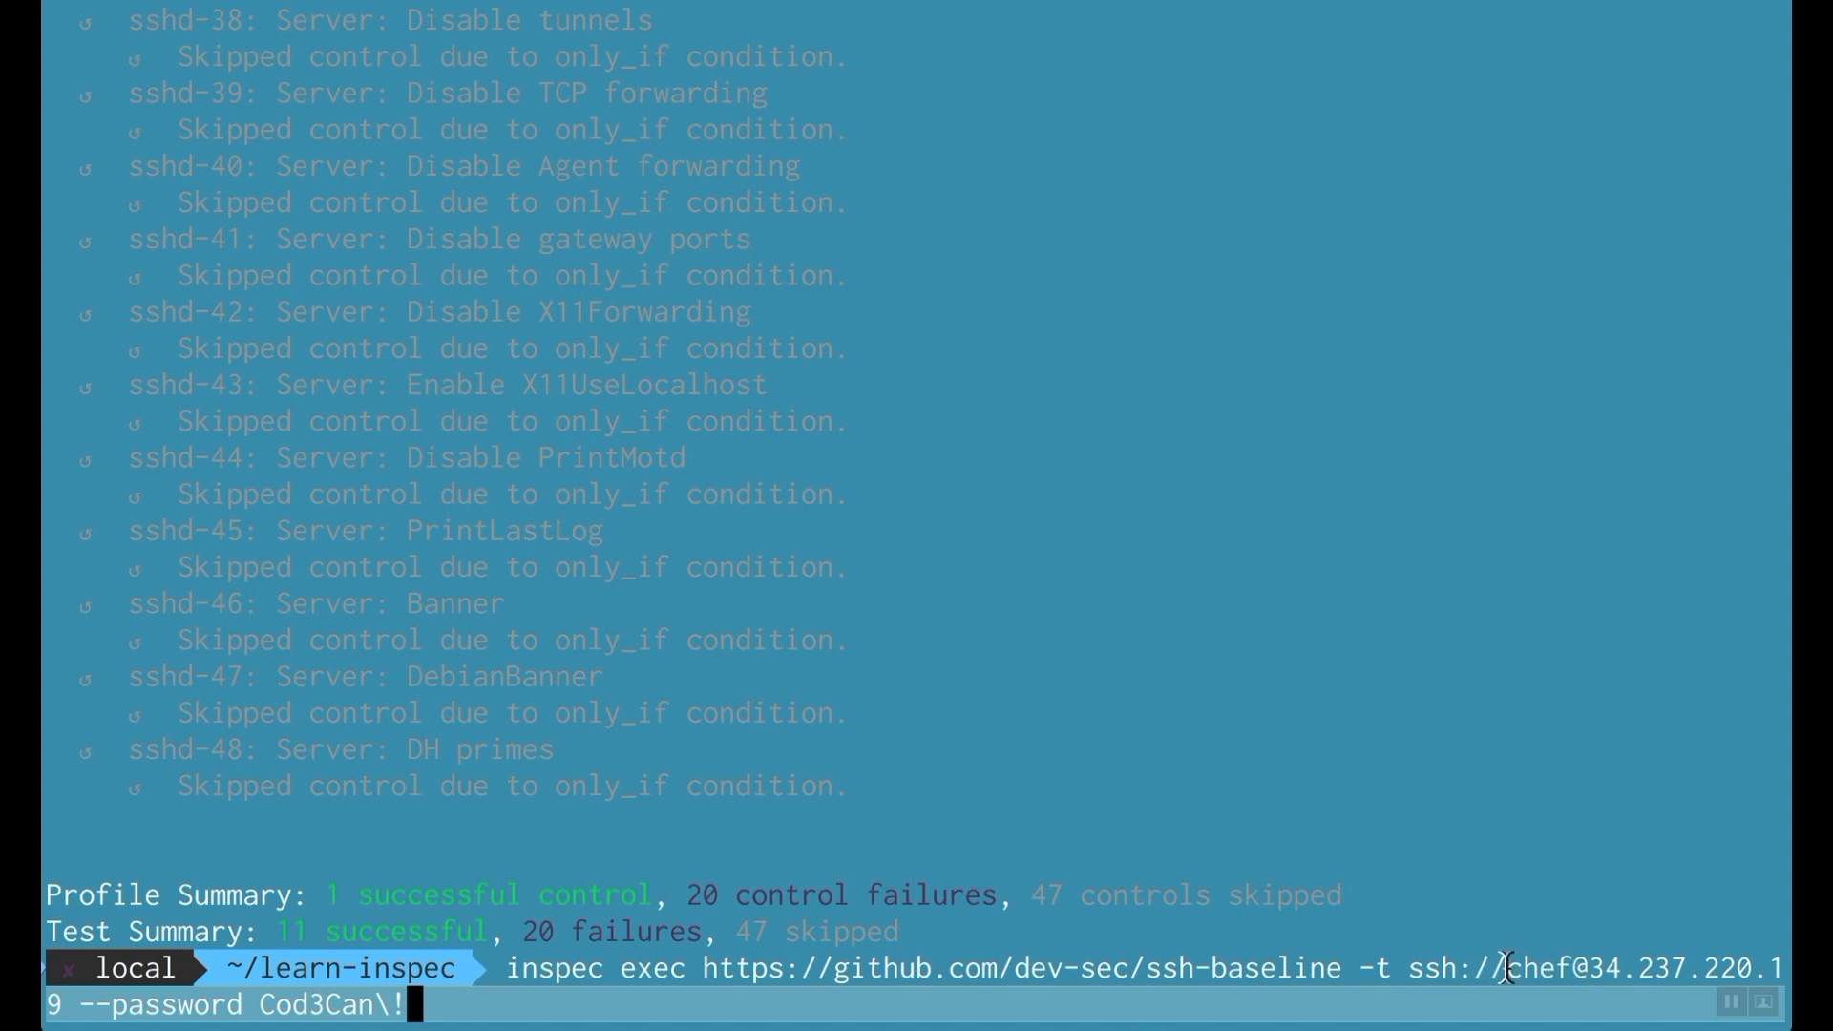
pyautogui.doubleClick(1539, 968)
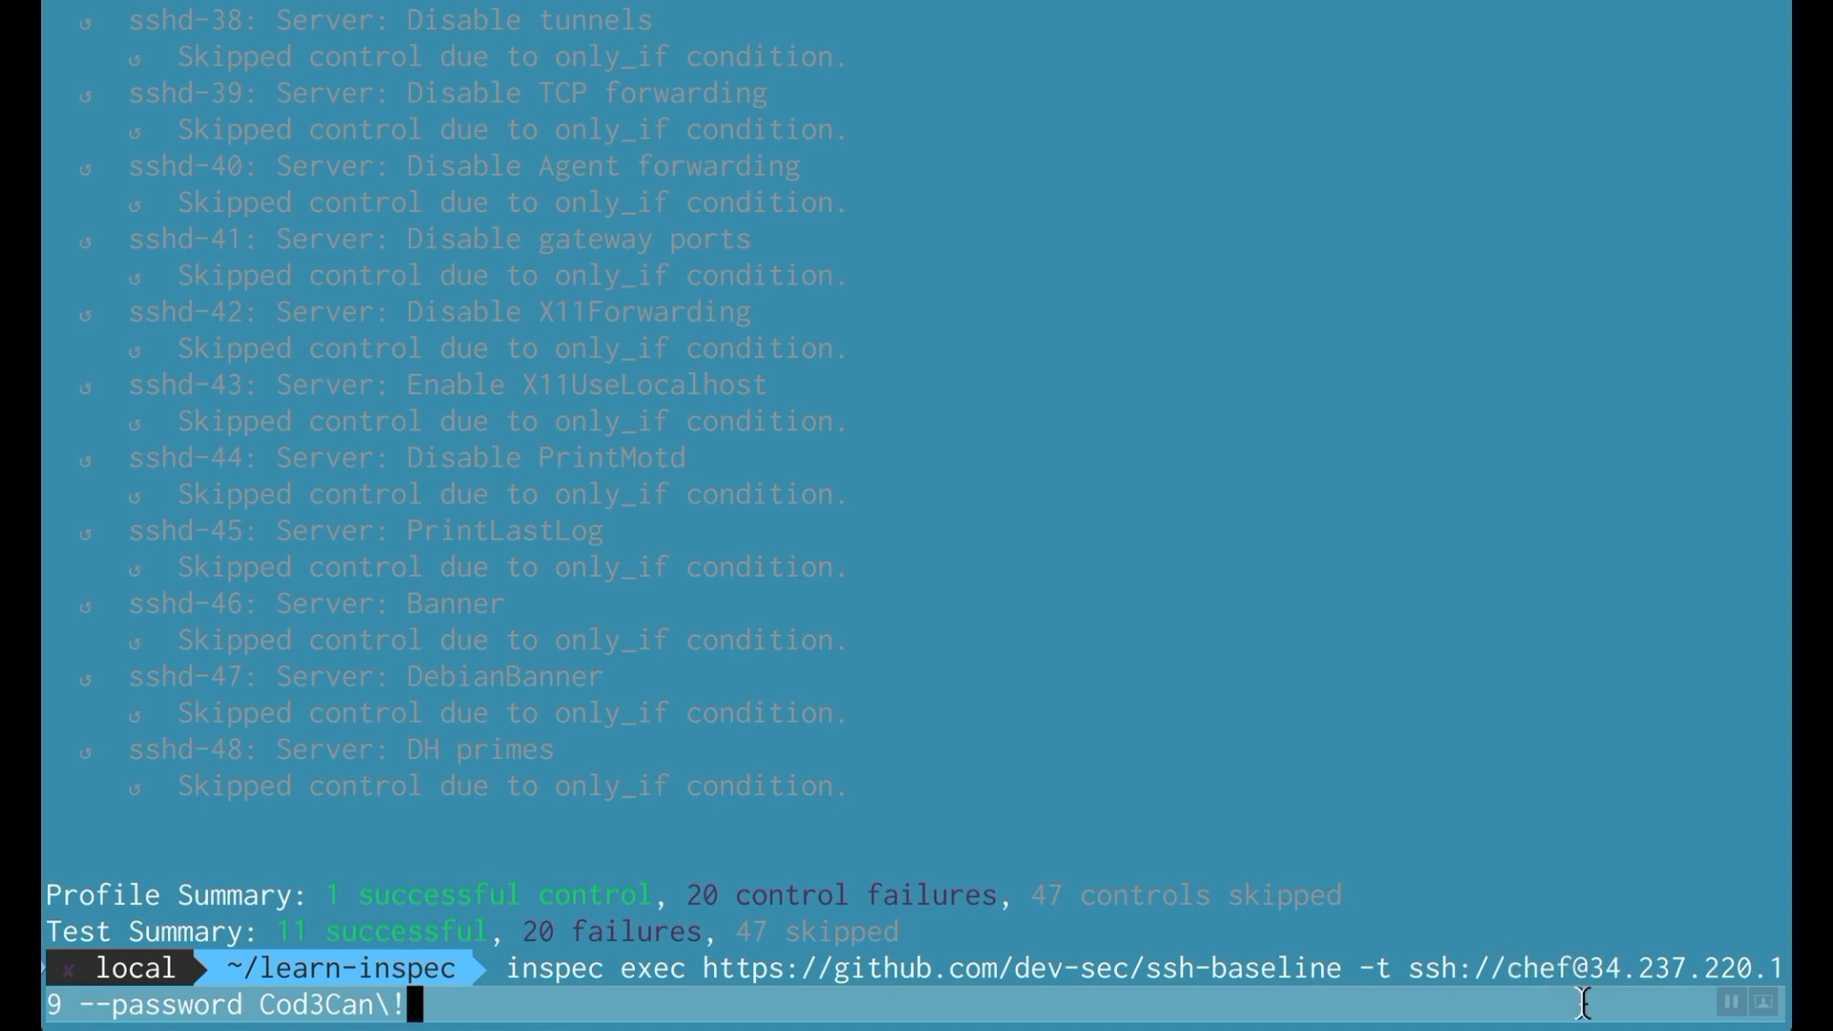
pyautogui.write('--sudo')
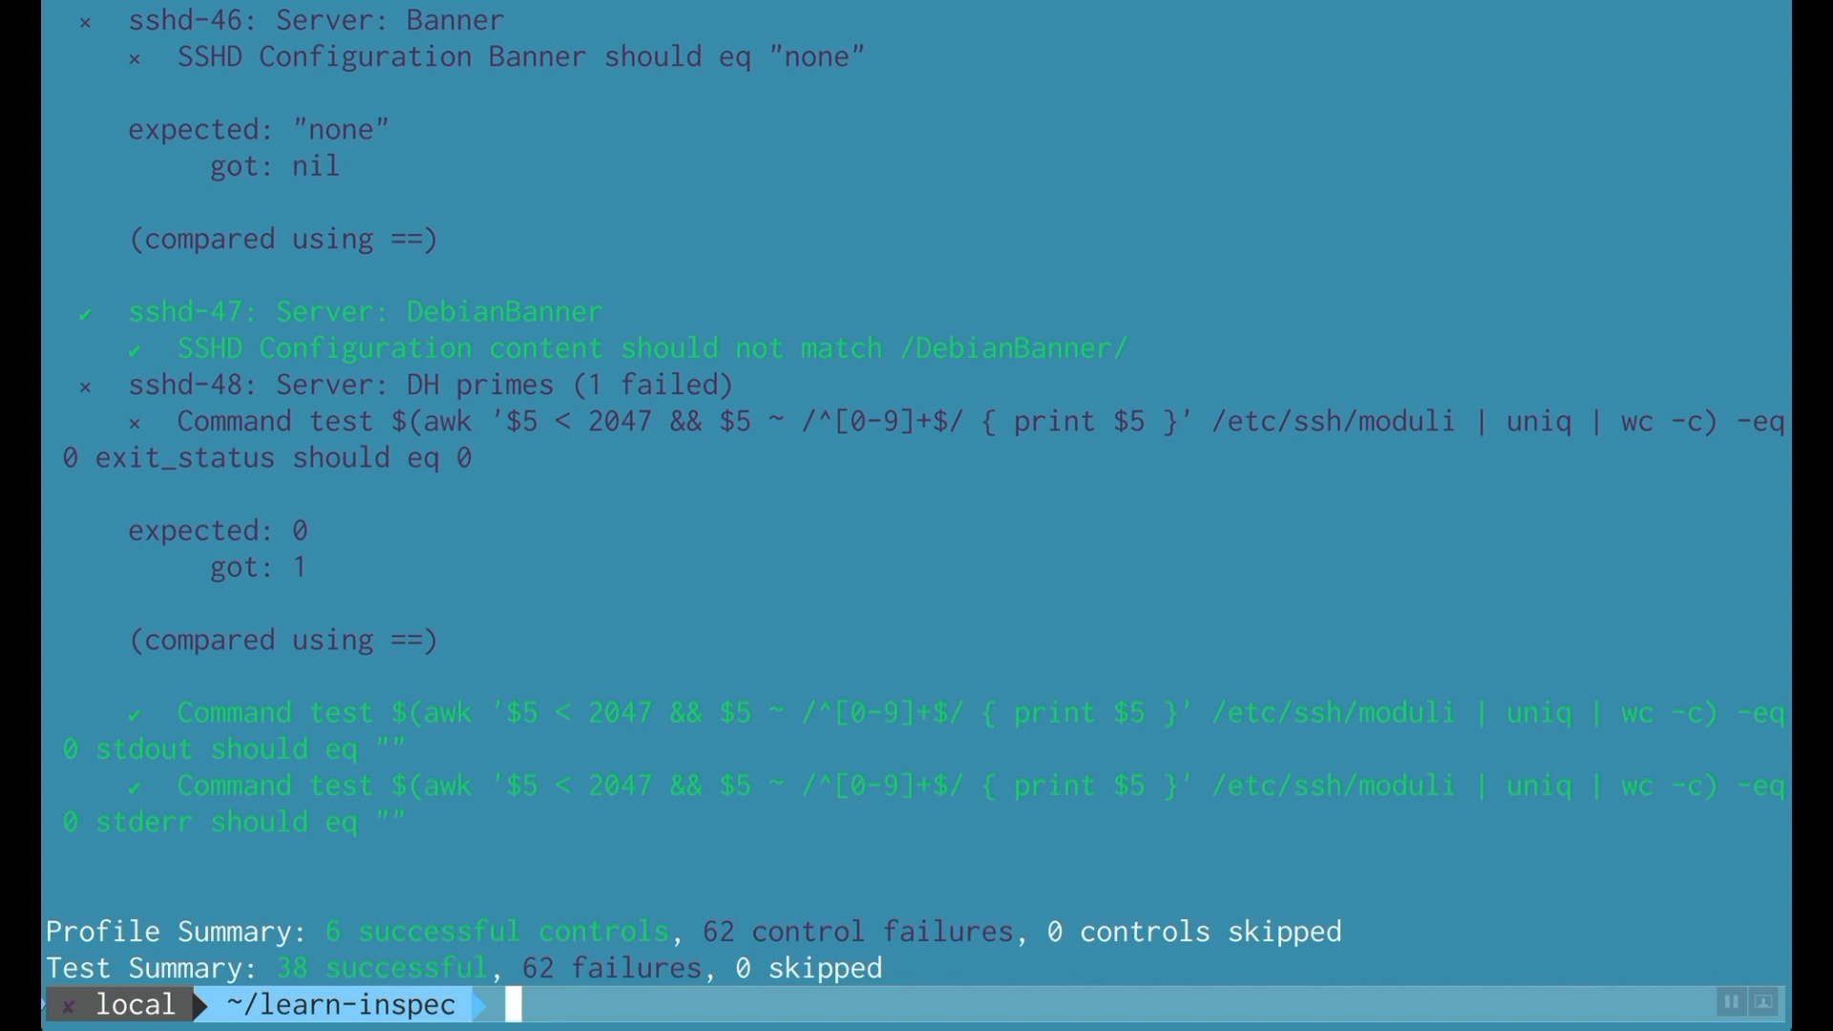
pyautogui.write('ls')
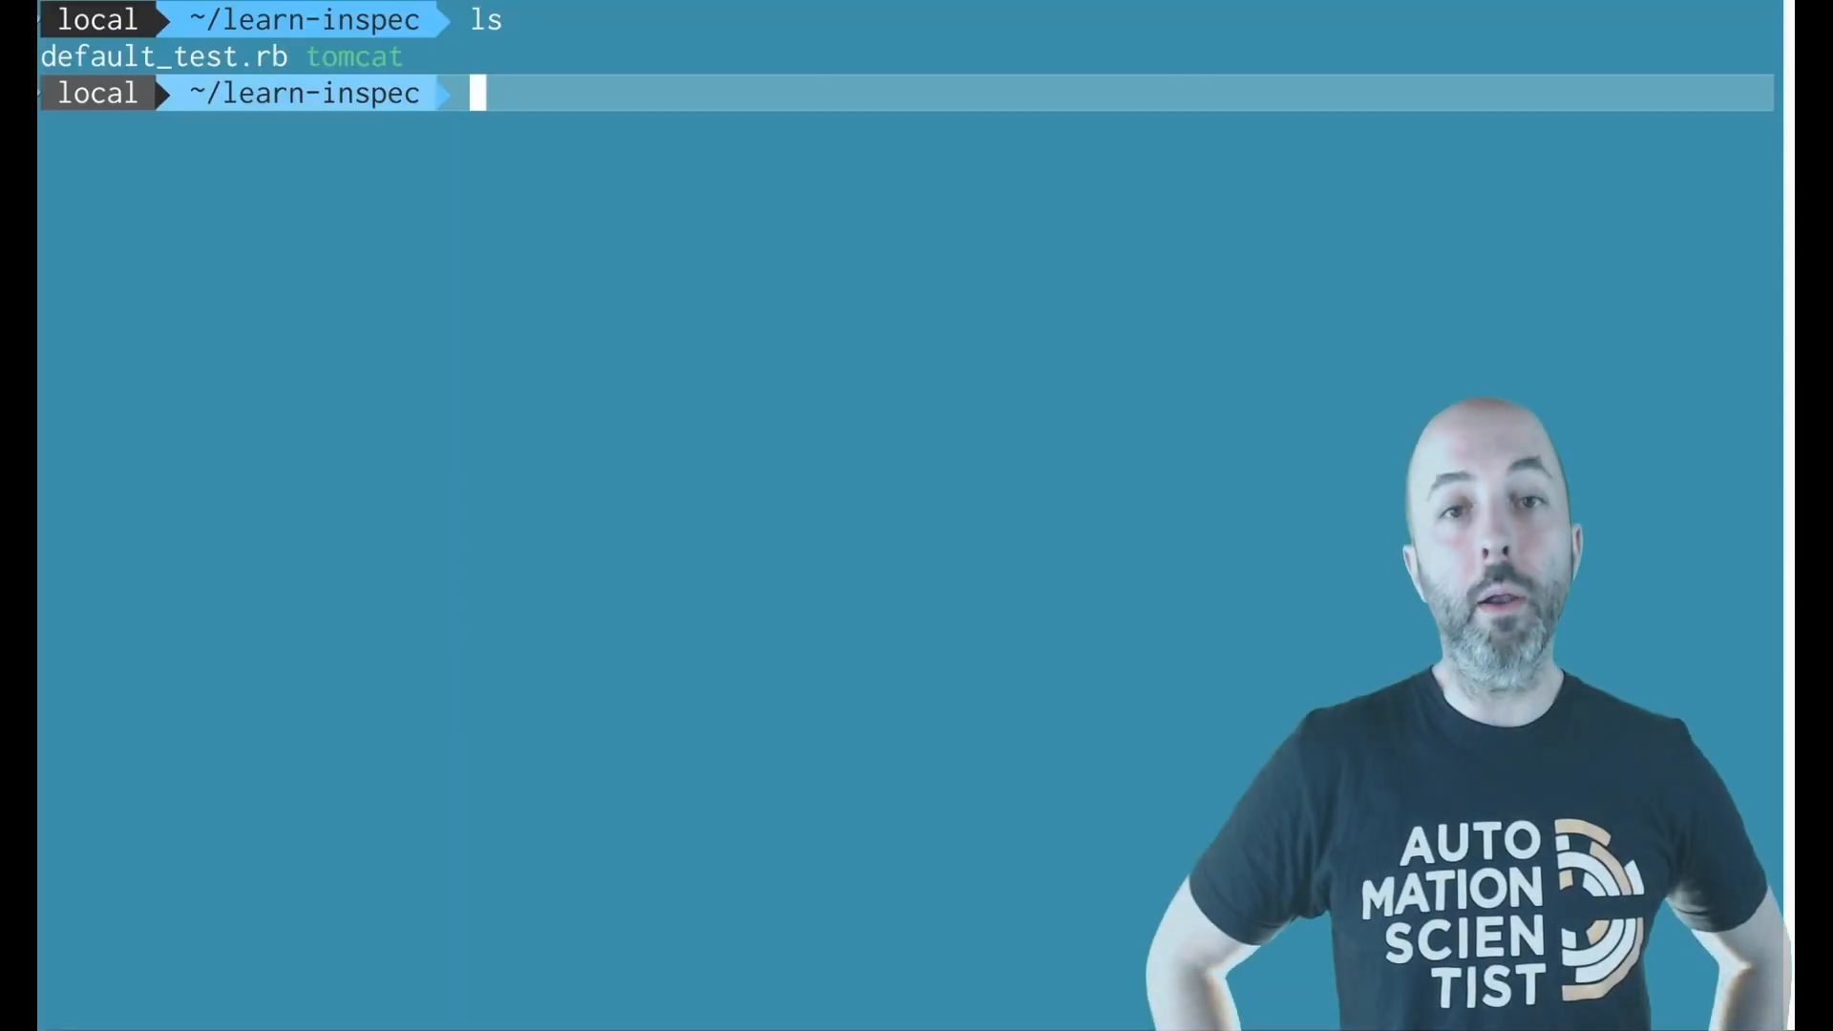
pyautogui.write('inspec exec tomc')
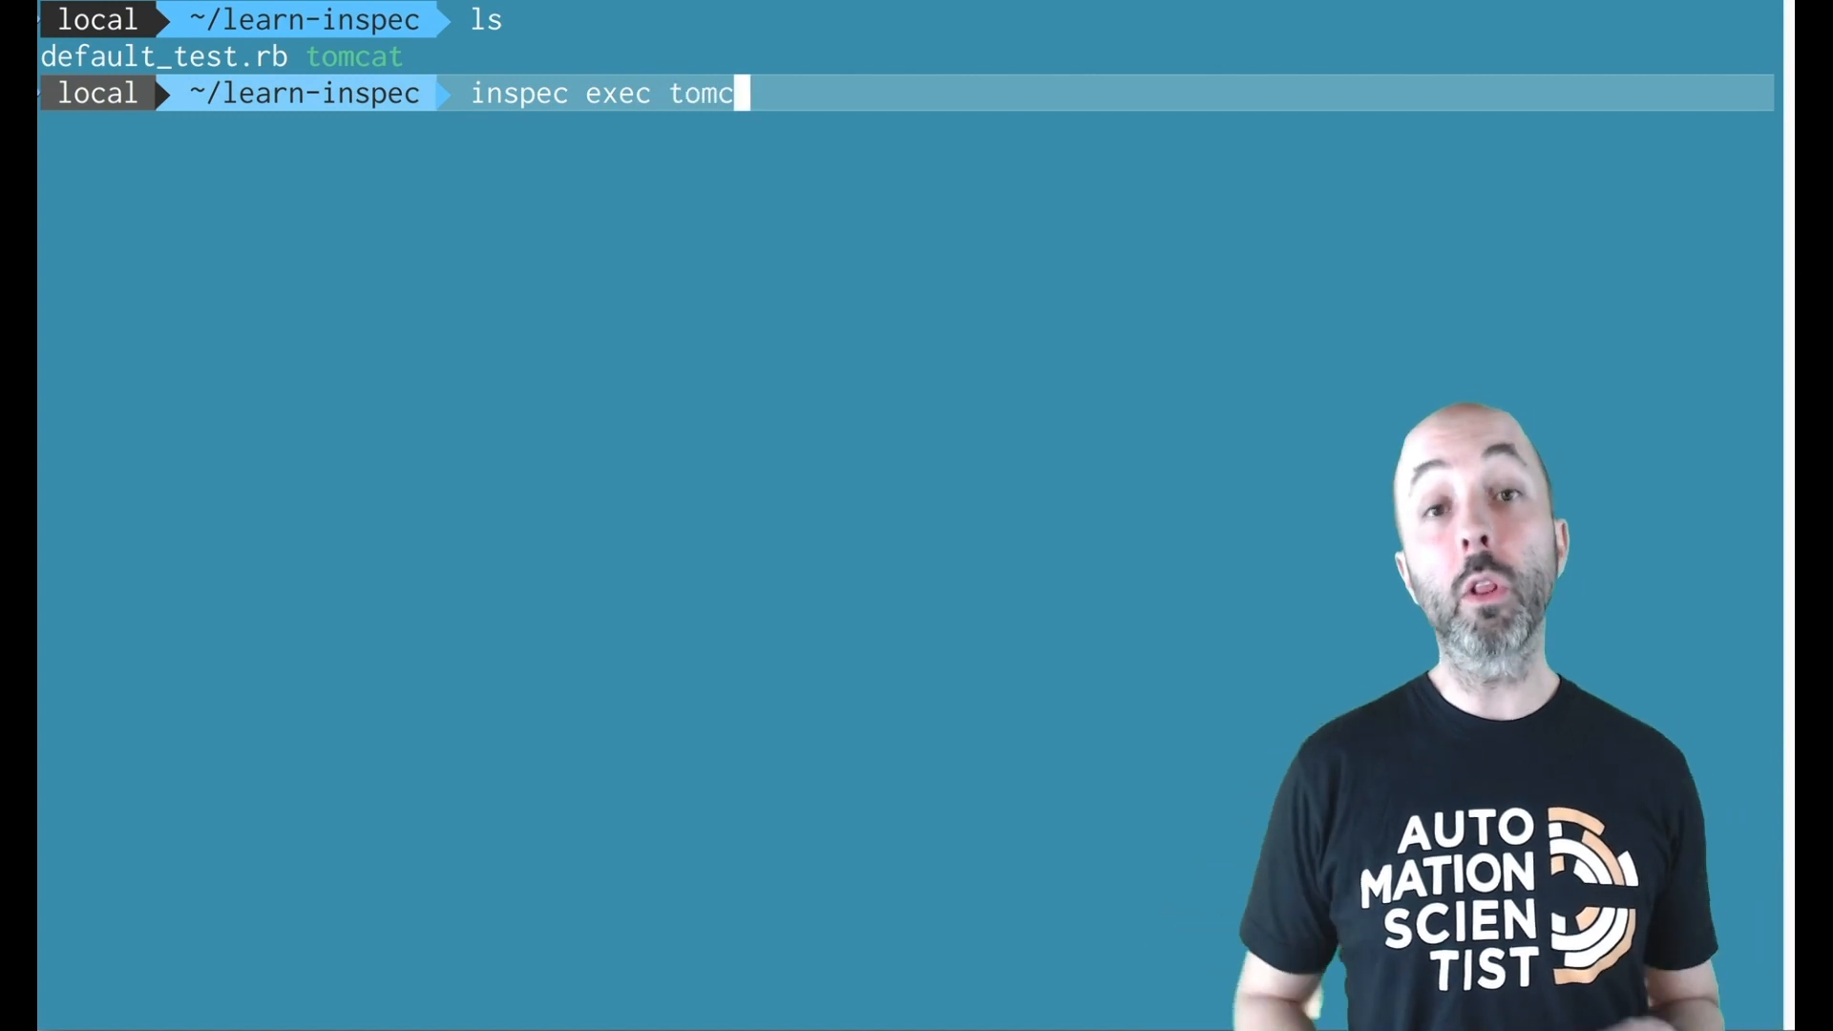
pyautogui.write('at https://git')
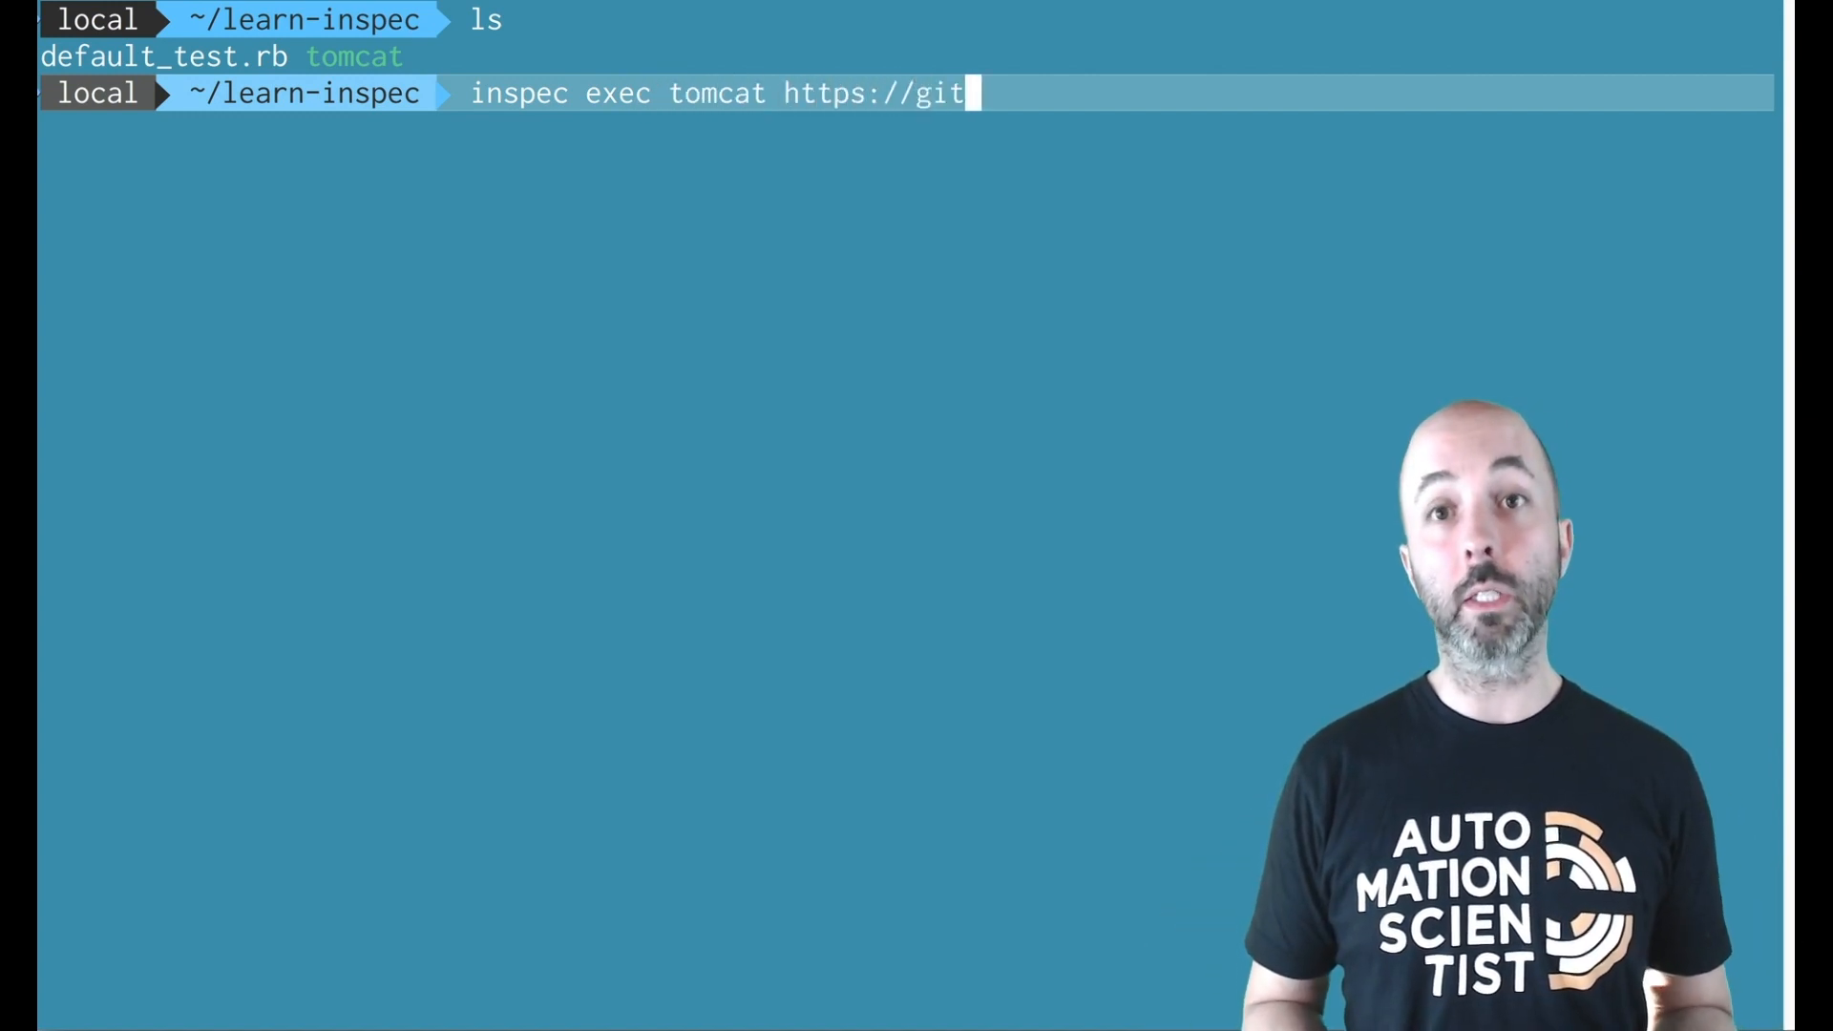
pyautogui.write('hub.com/dev')
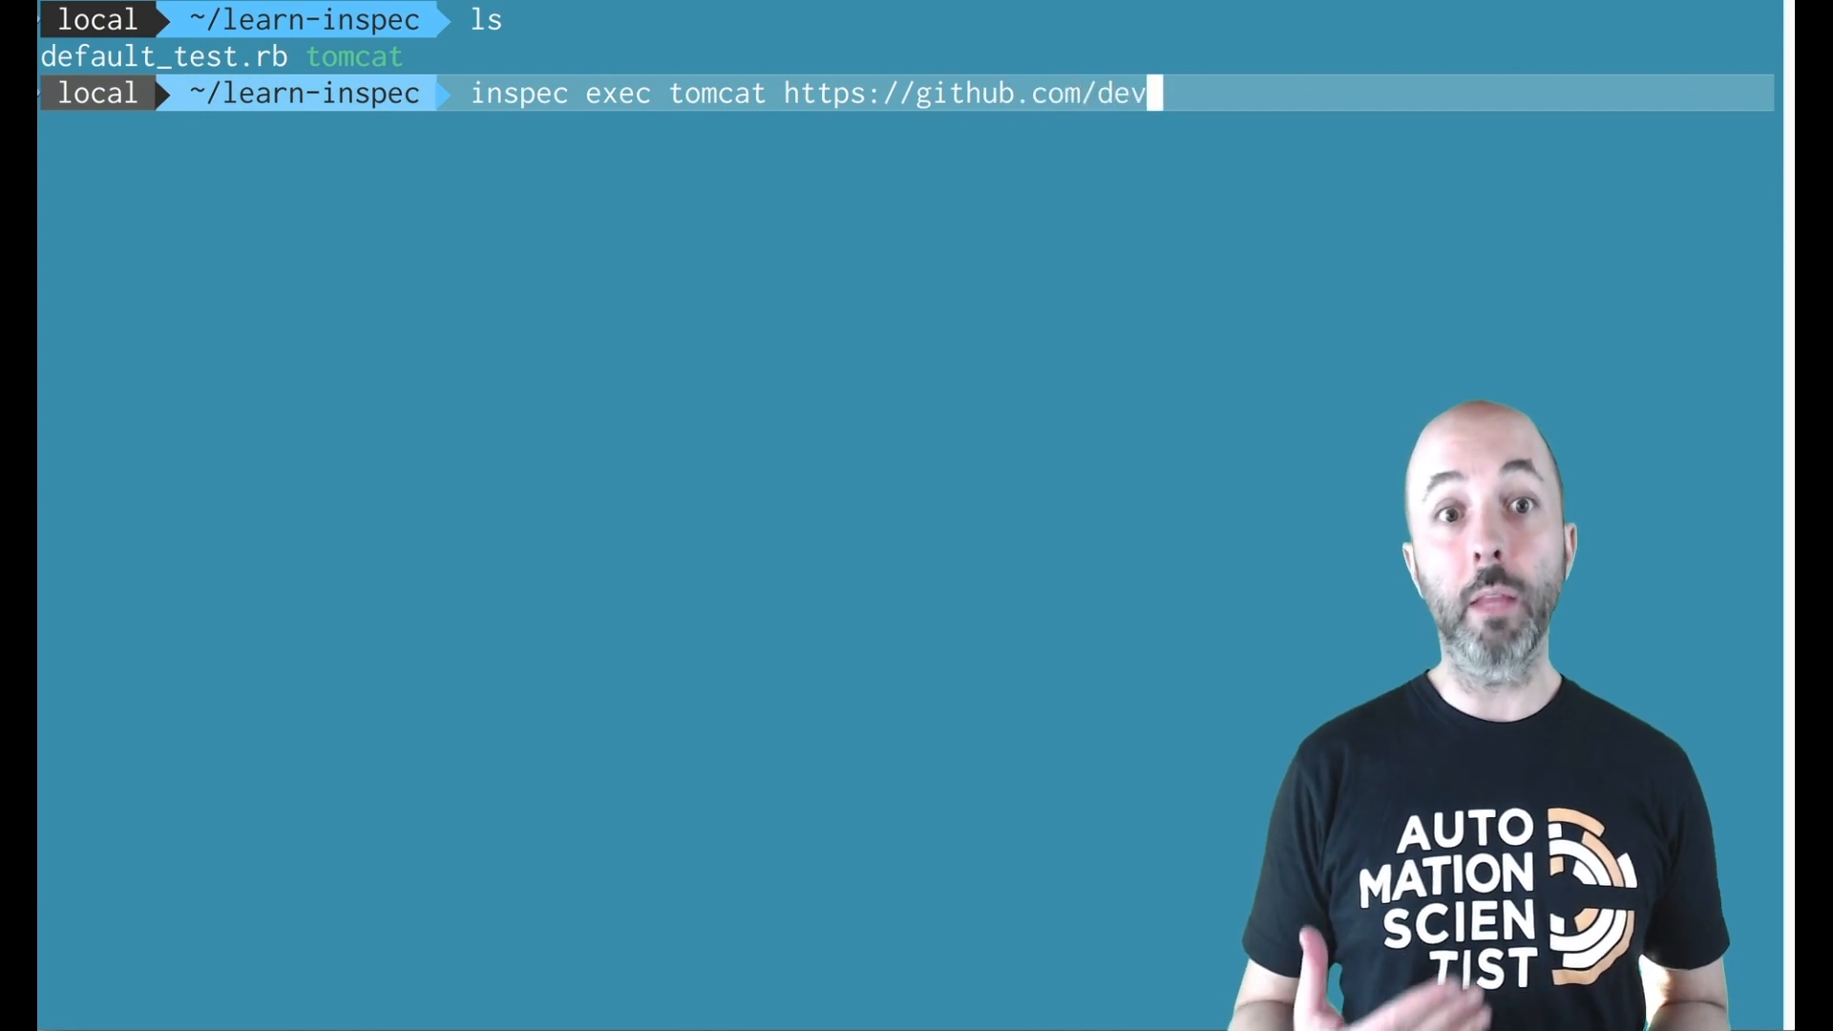
pyautogui.write('-sec/')
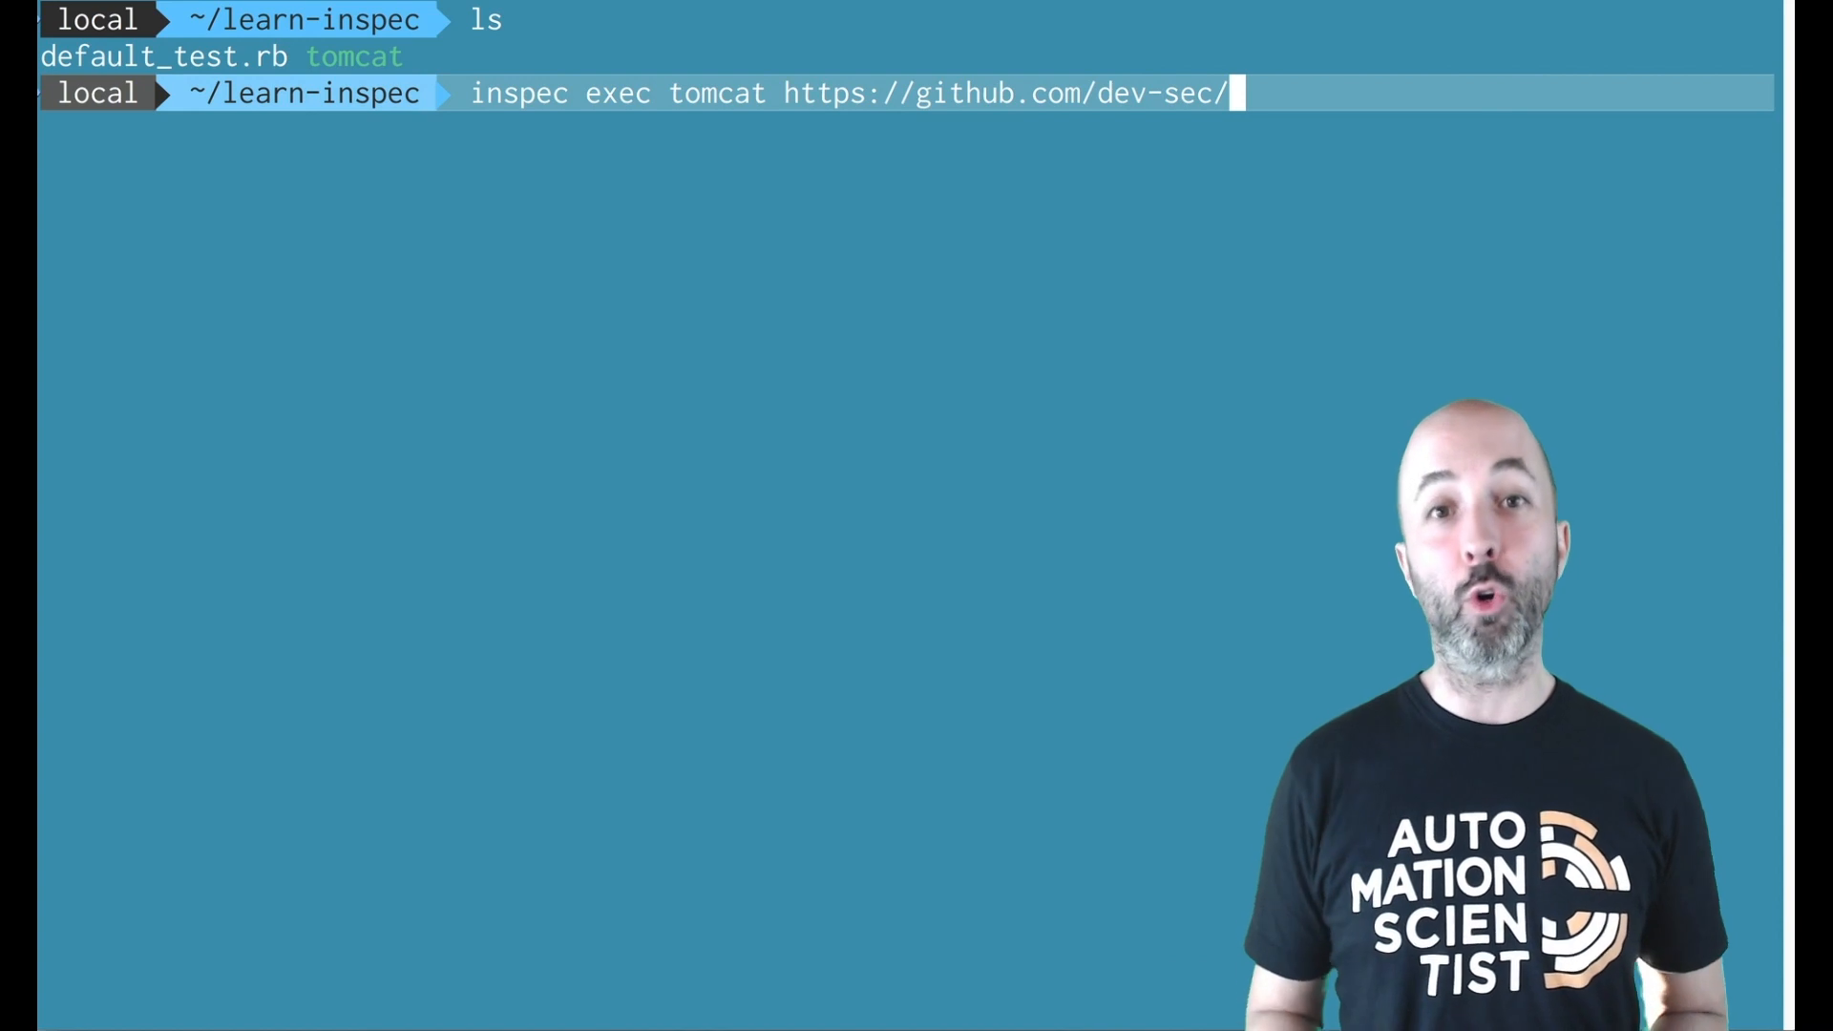
pyautogui.write('ssh-baseline')
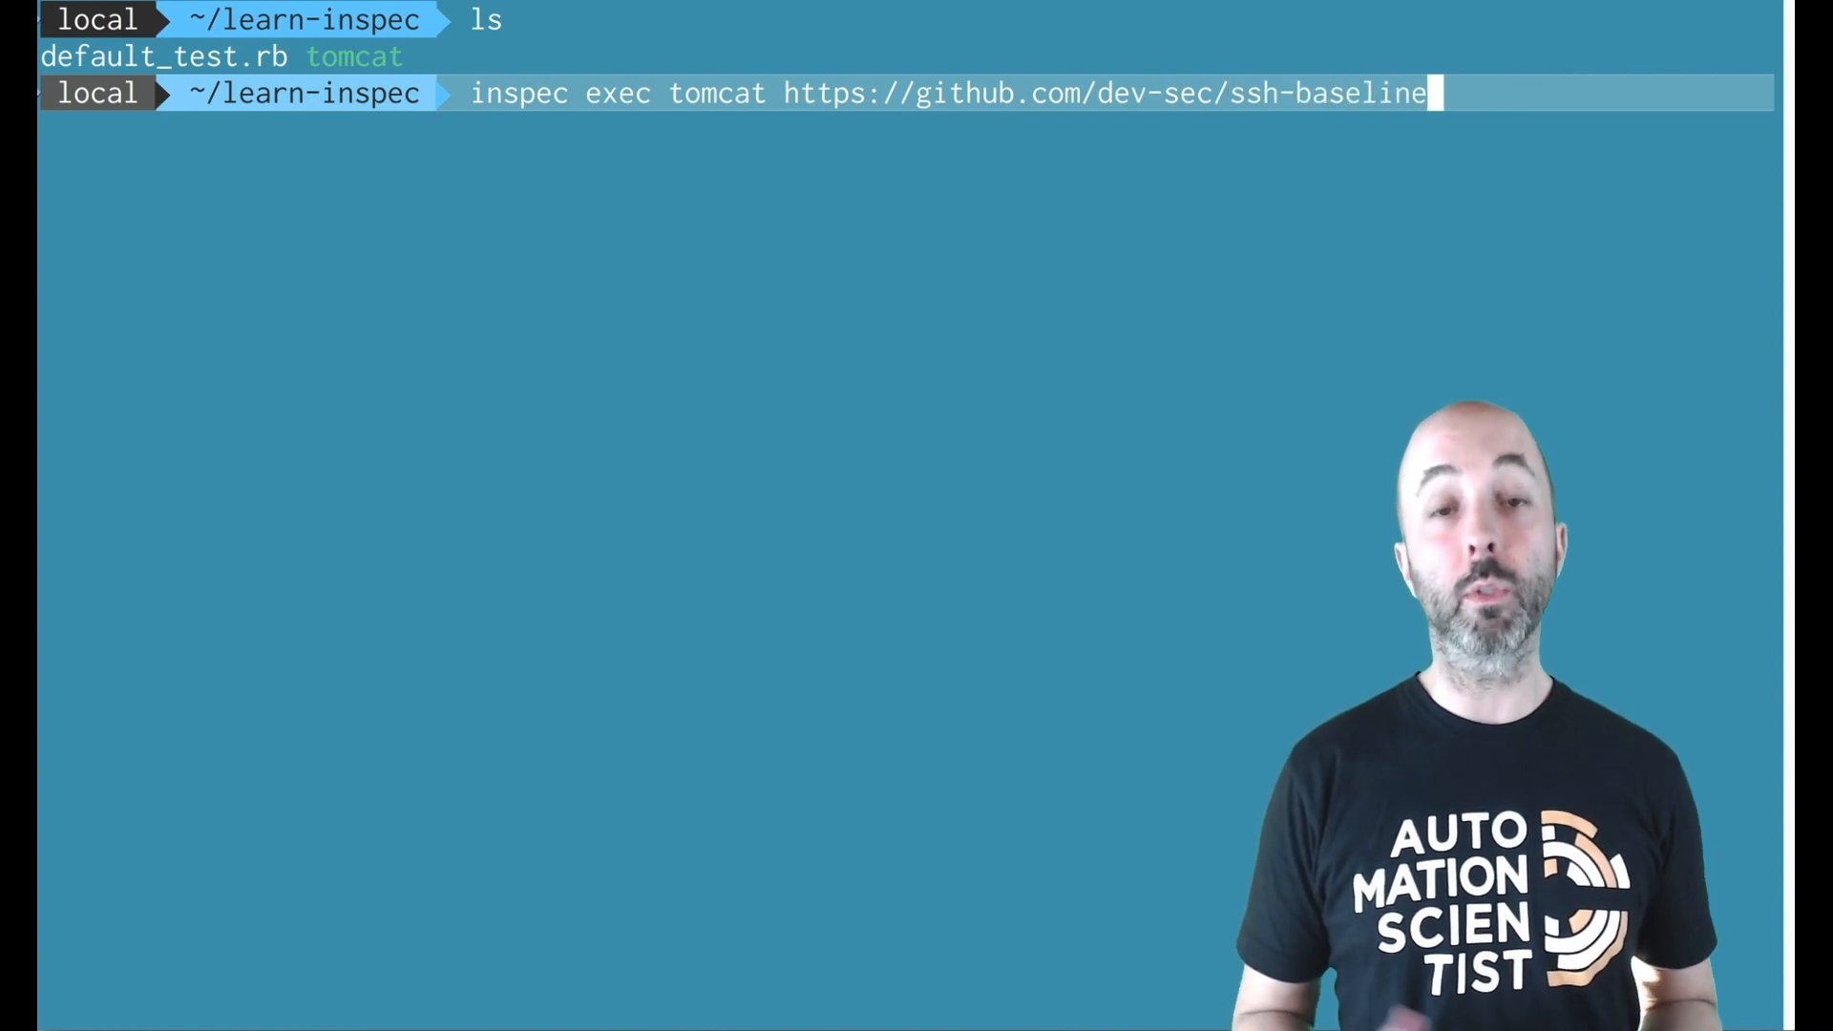